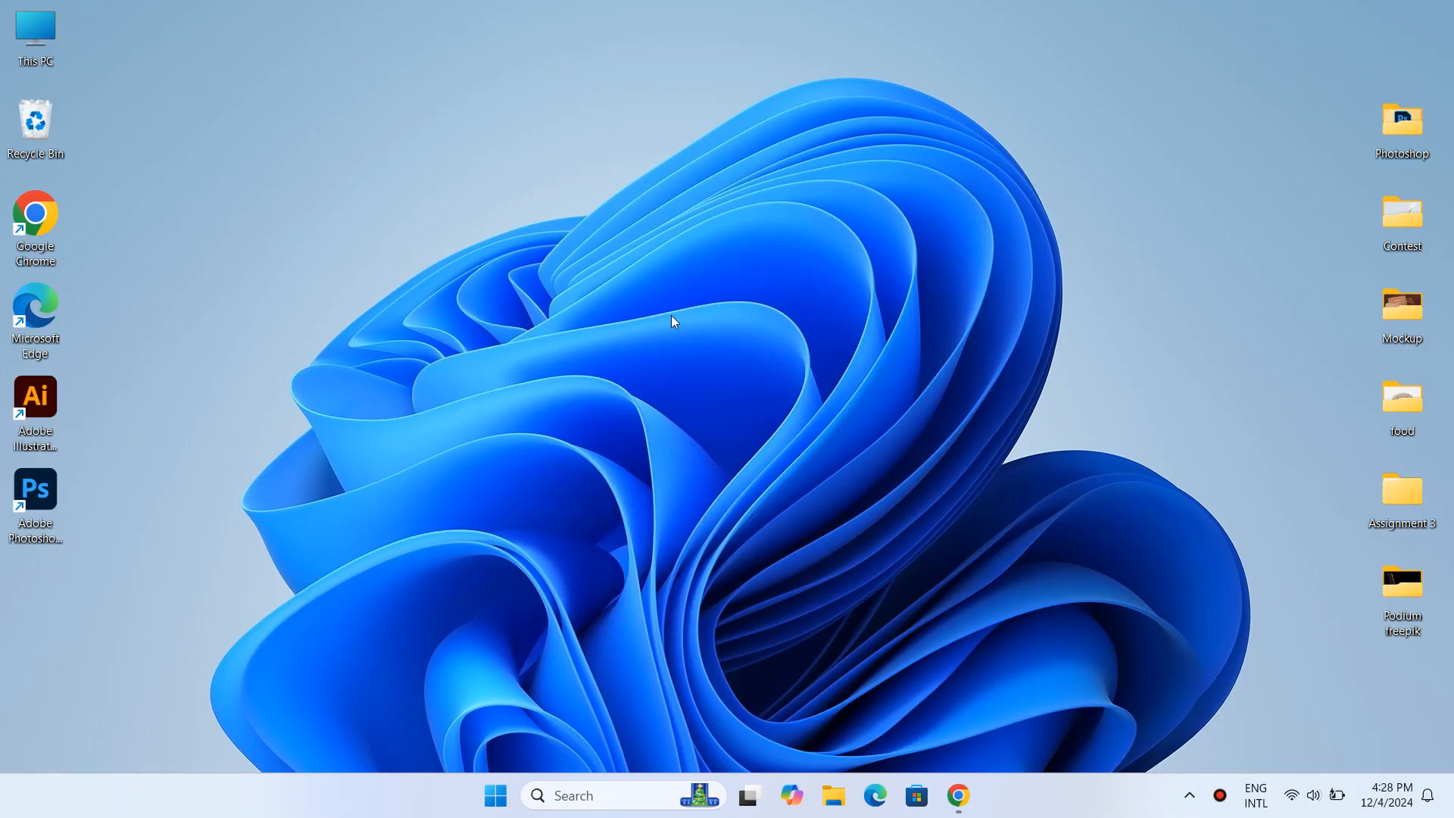
mouse_move(686, 326)
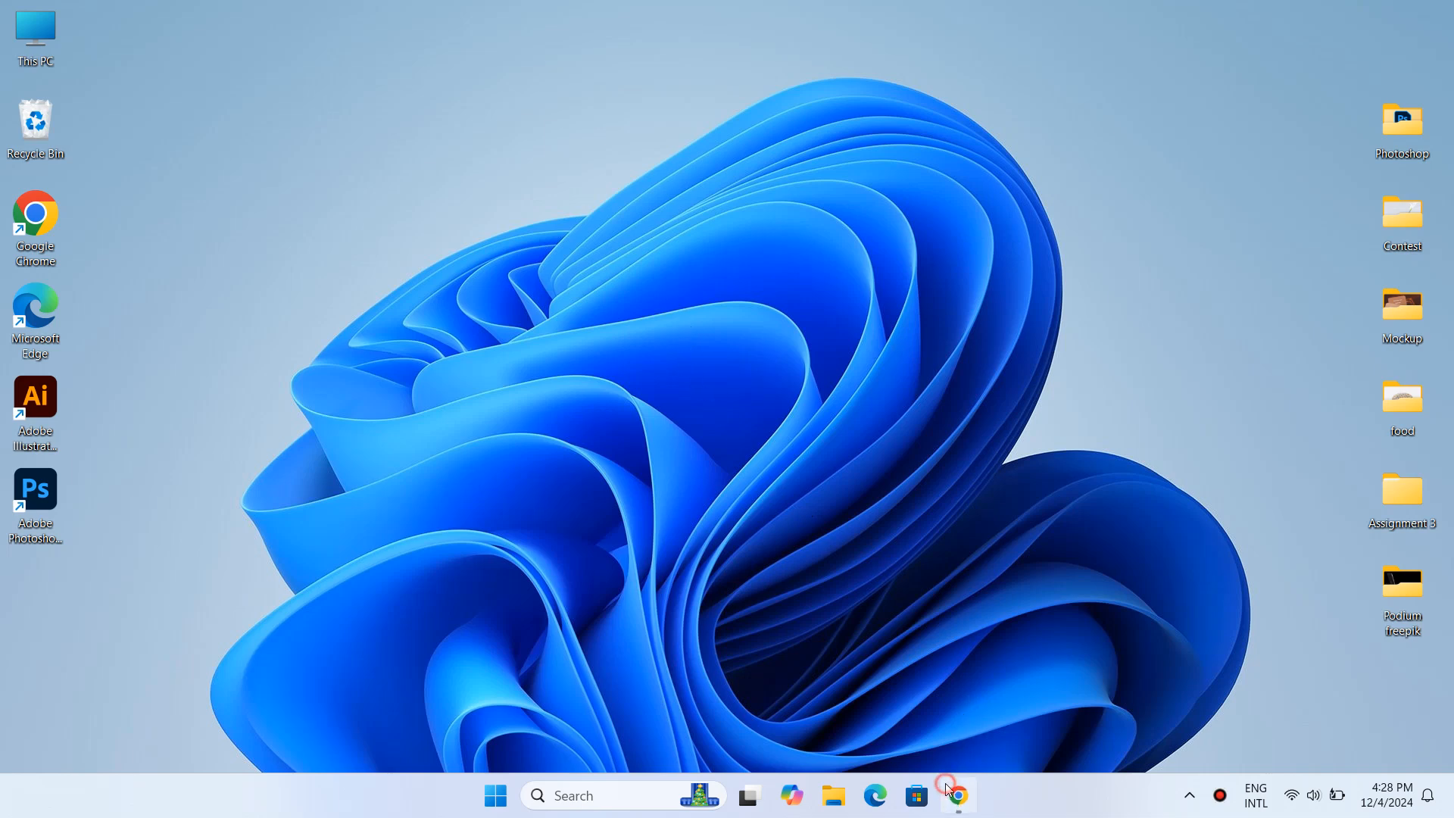
- Bring Chrome forward and scroll through the internetdownloadmanager.com page, ending back at the top
left_click(958, 795)
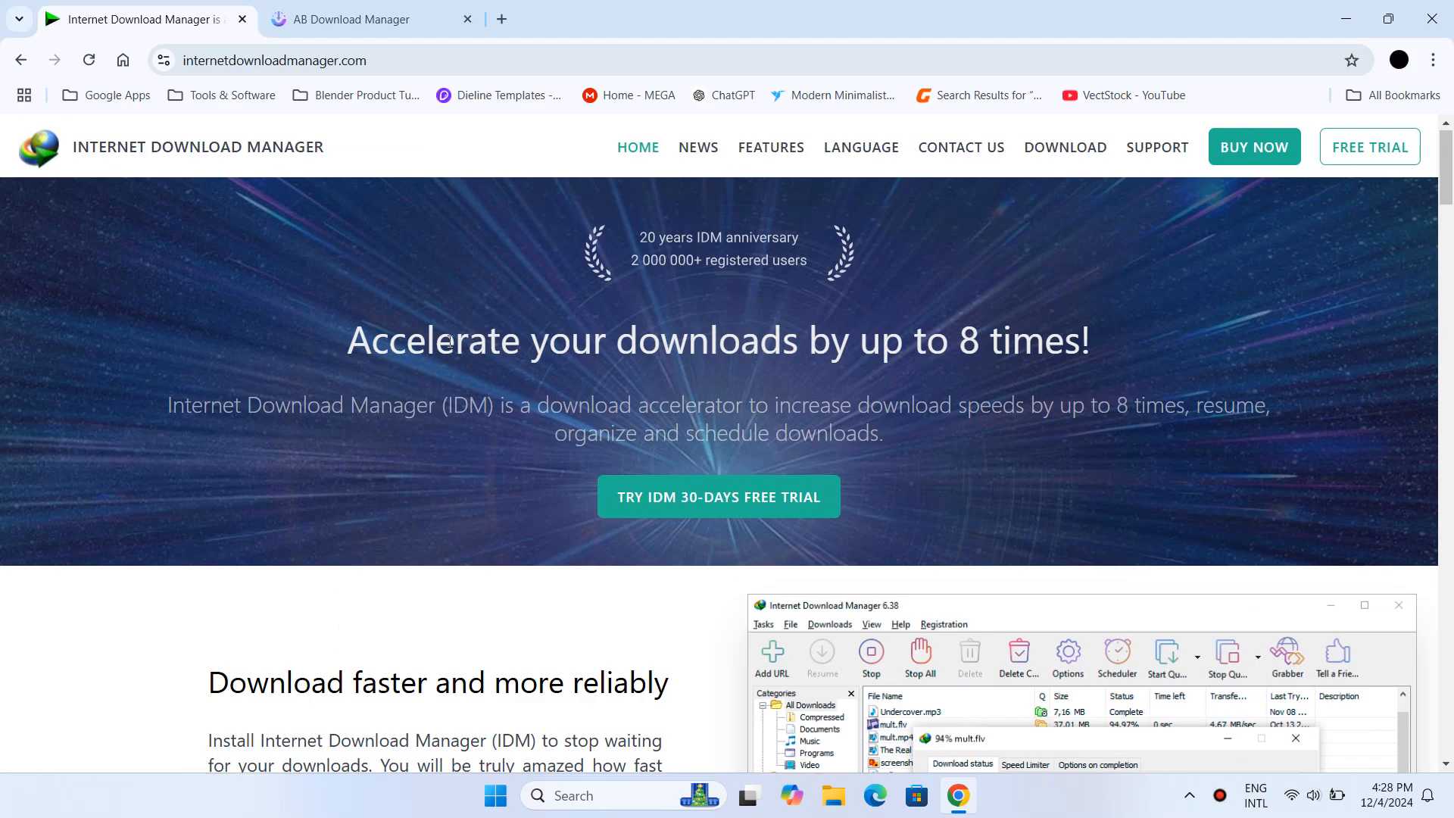
mouse_move(869, 396)
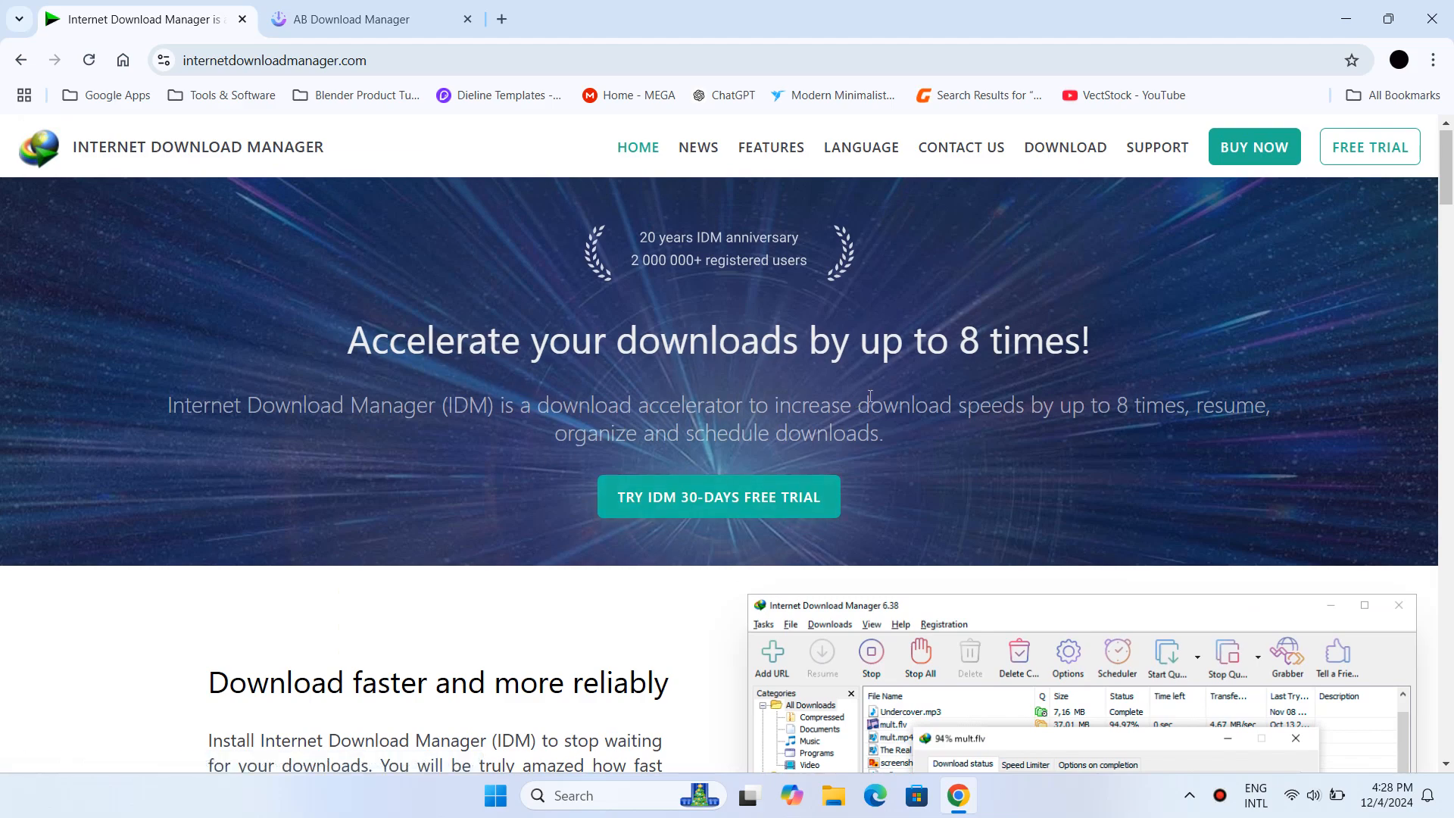
scroll("down", 3)
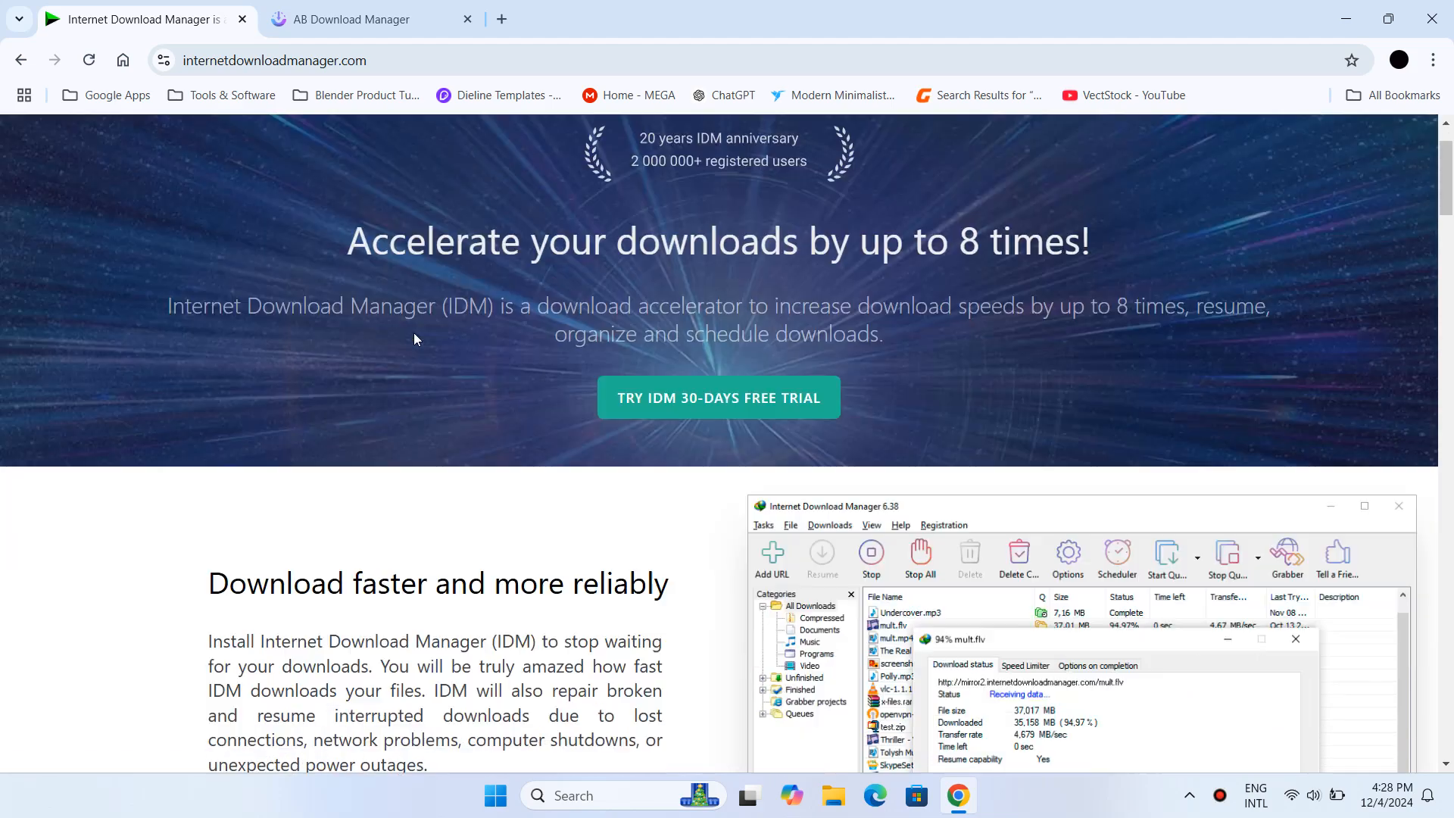
scroll("down", 3)
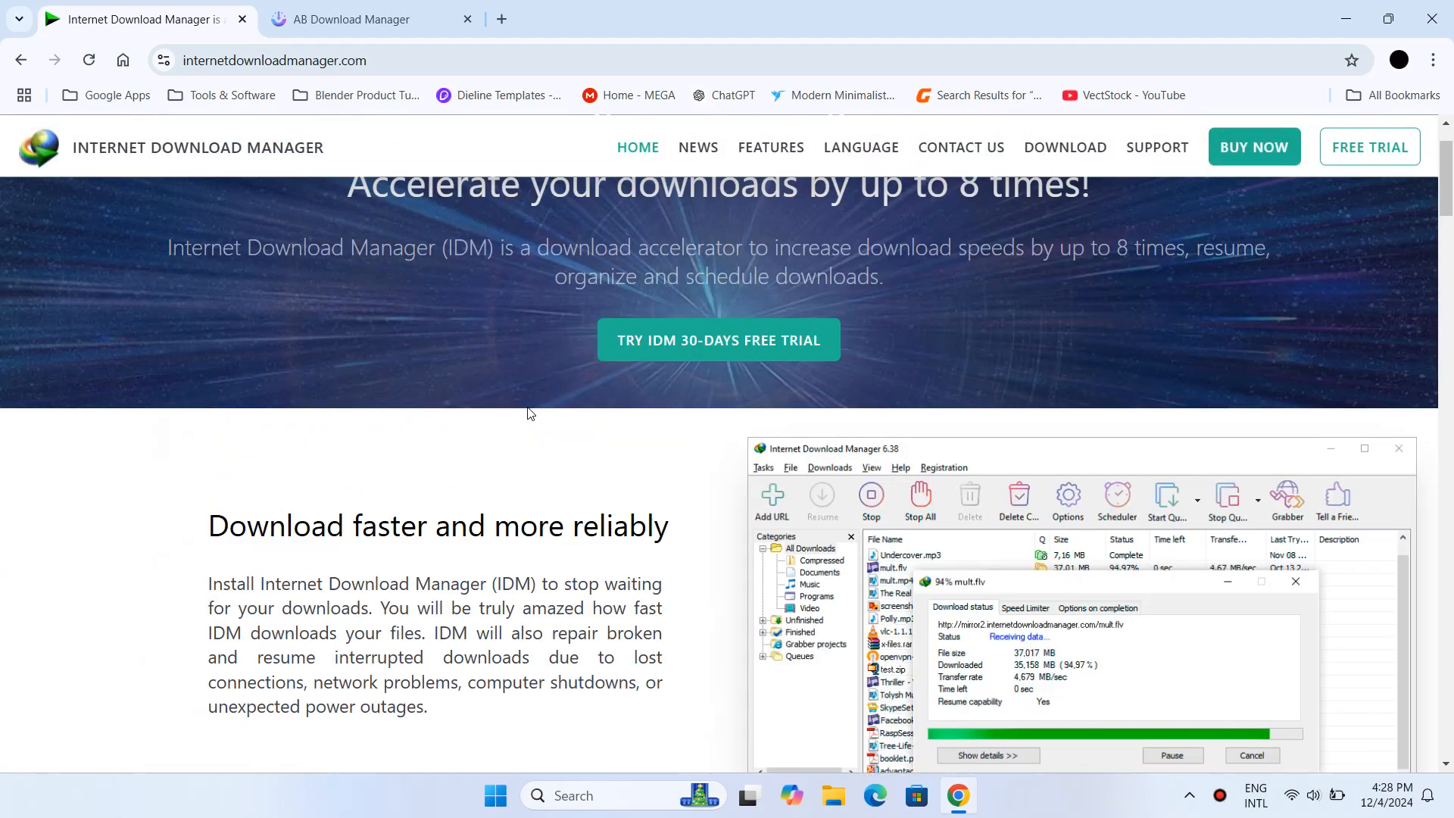
scroll("up", 3)
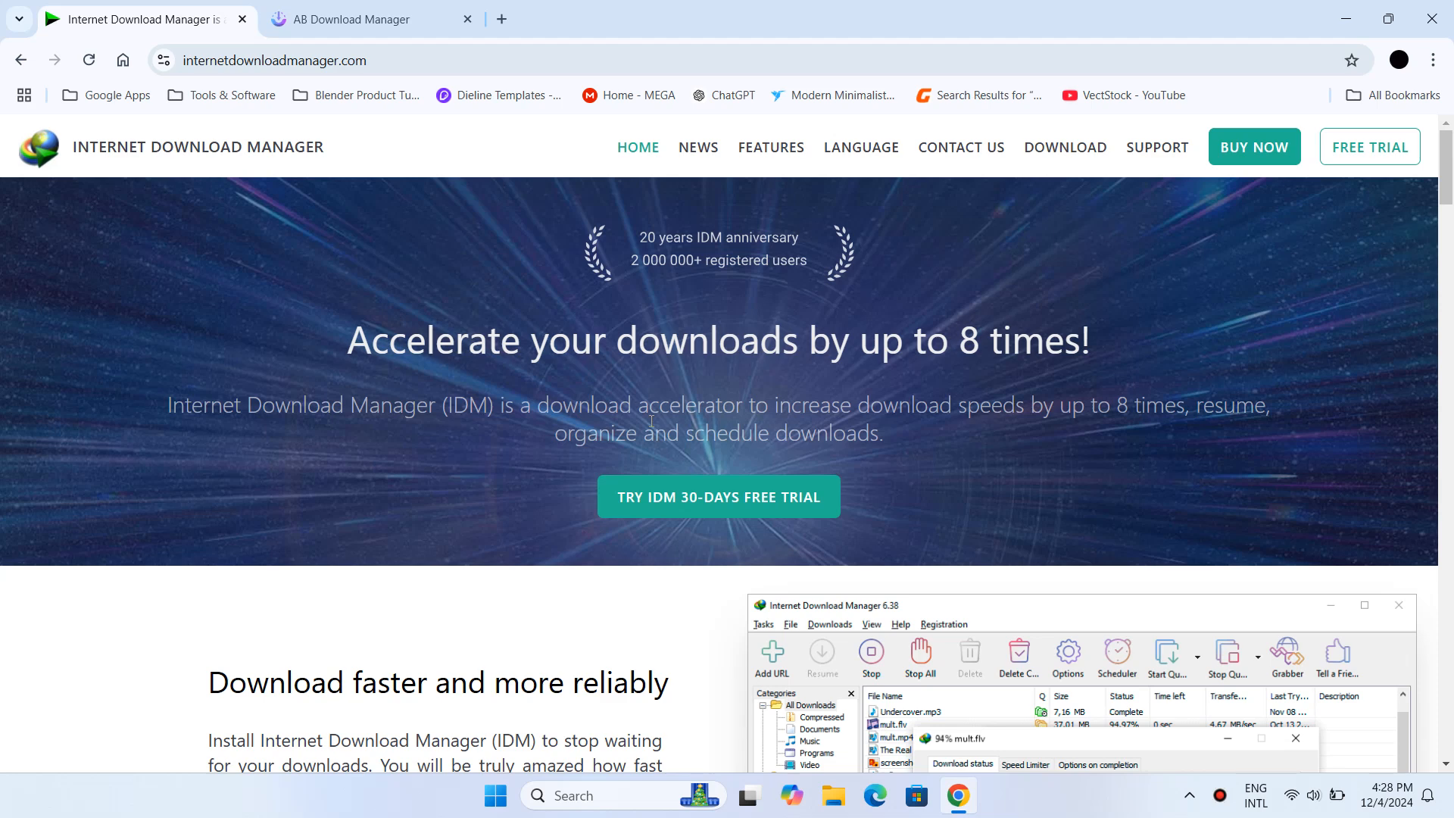
mouse_move(568, 468)
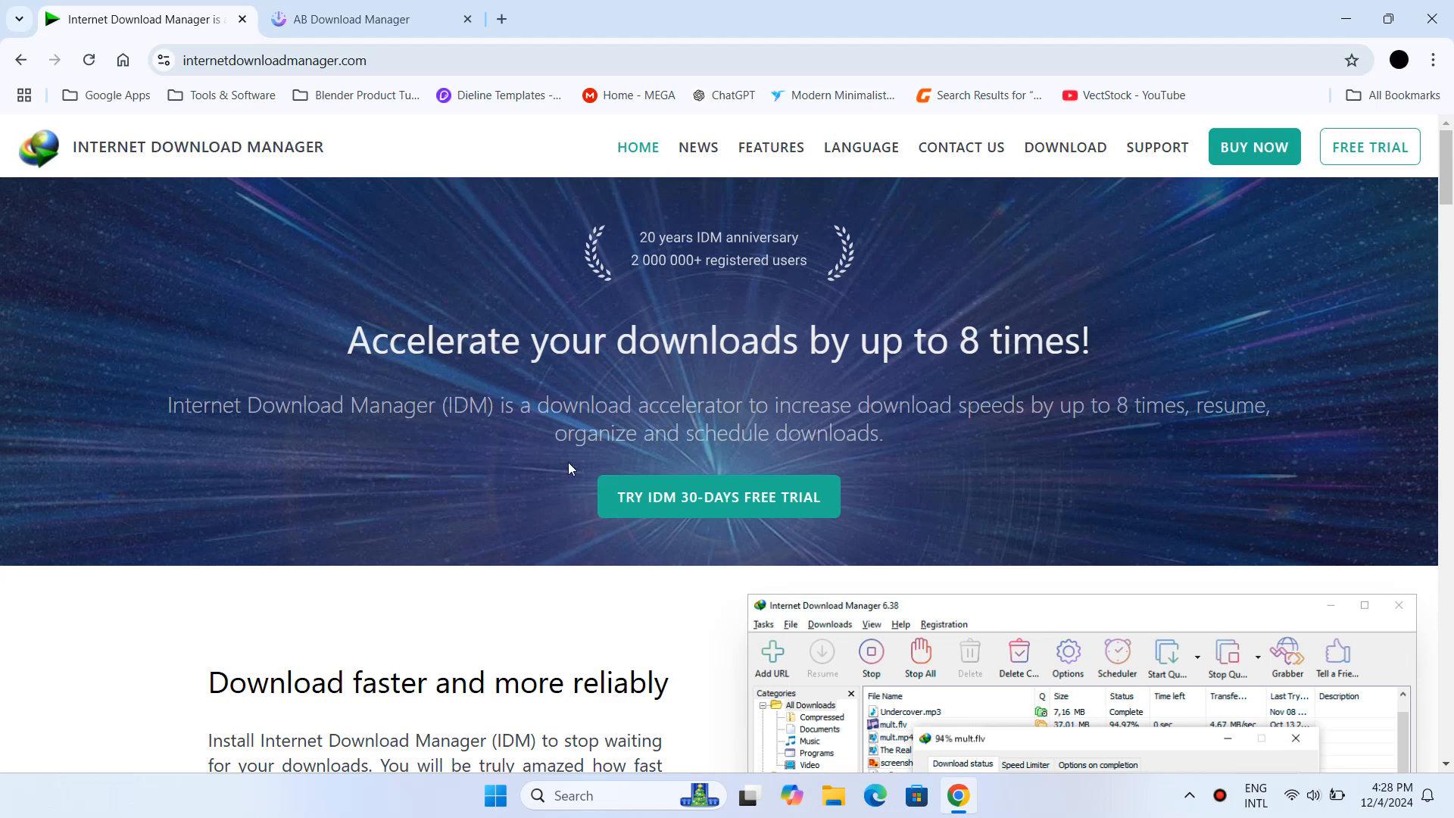
mouse_move(395, 48)
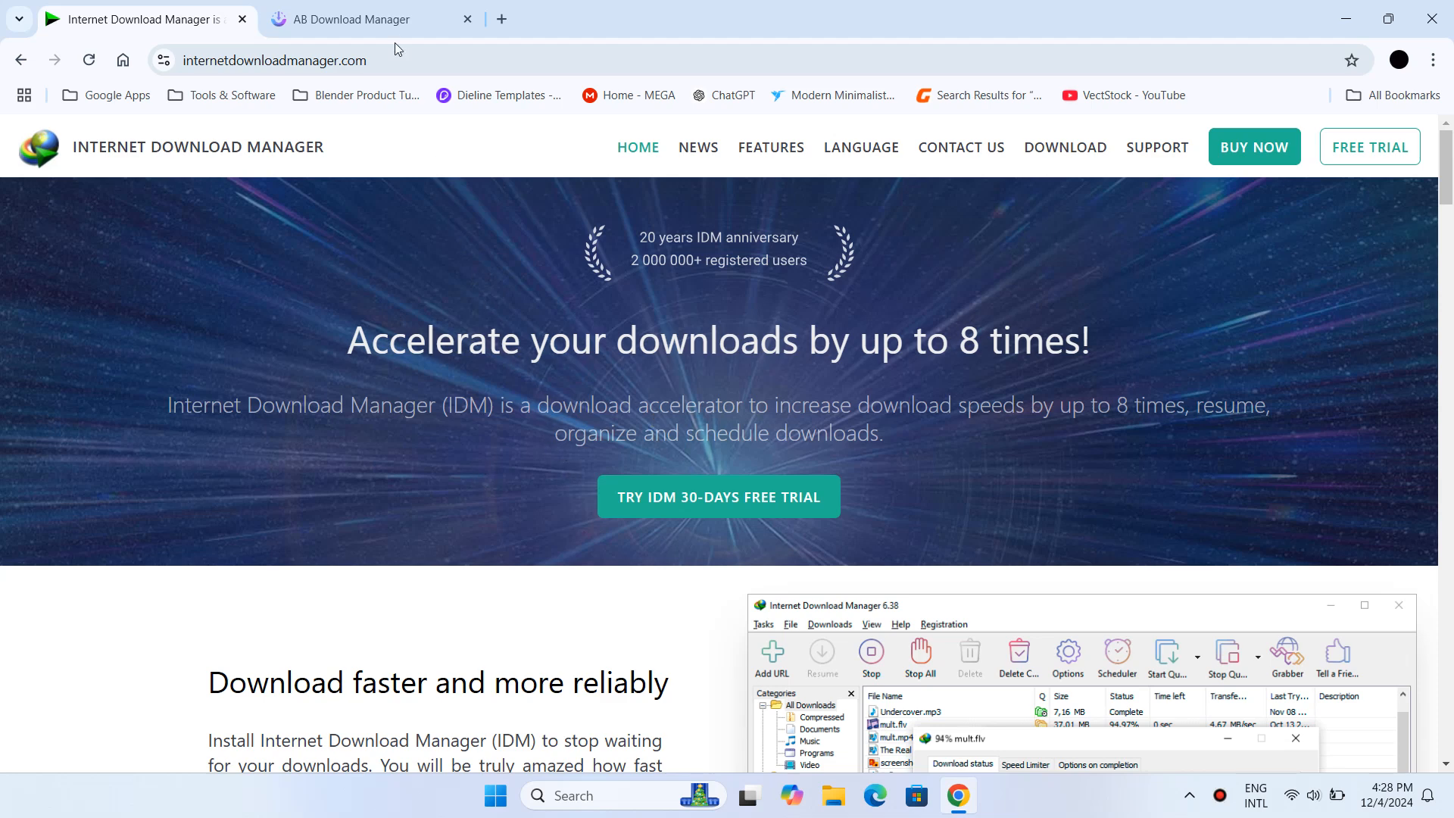
- Download ABDownloadManager_1.4.3_windows_x64.exe (60 MB) via Get App > Windows > Direct Download
left_click(353, 18)
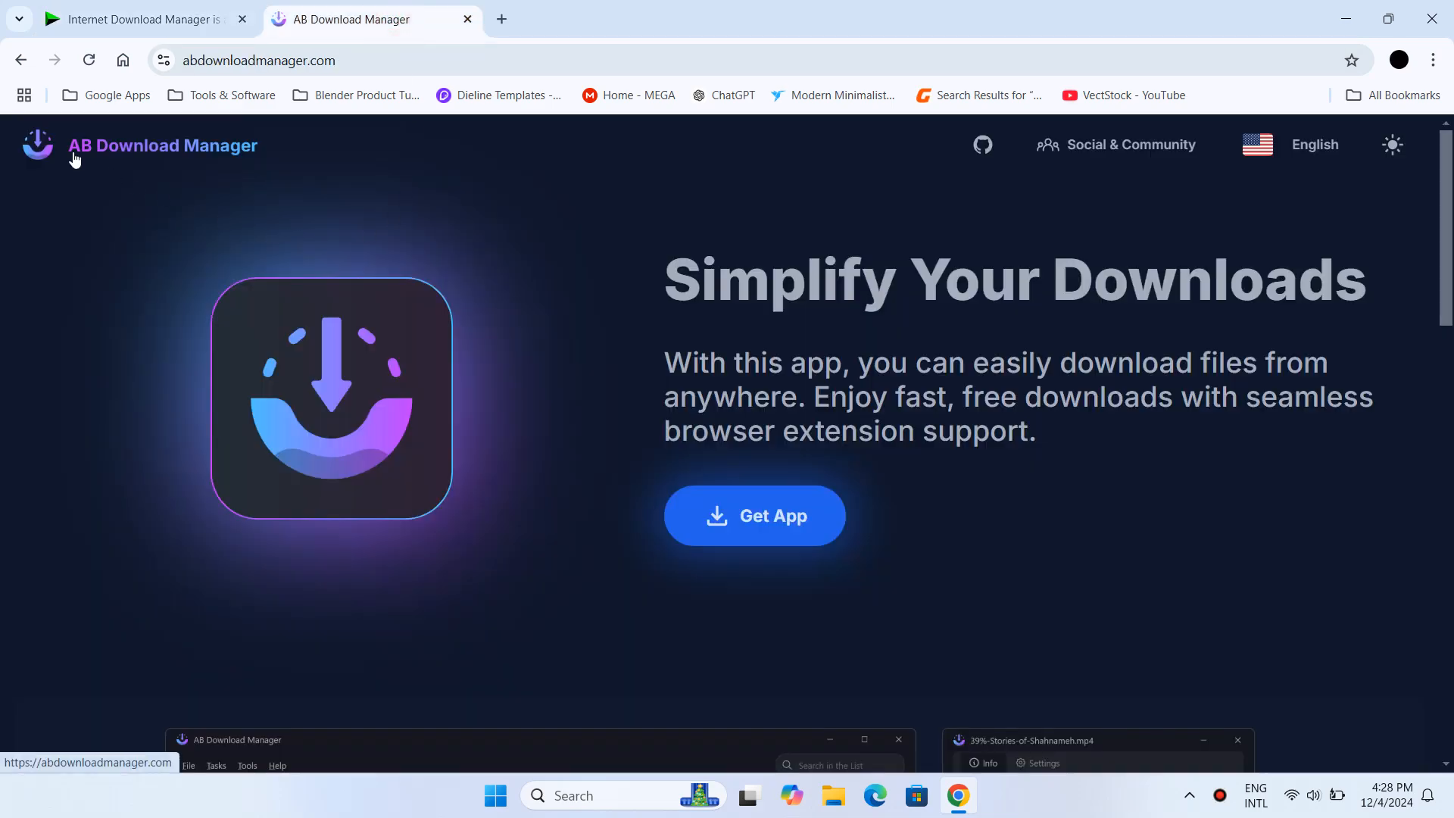
mouse_move(874, 408)
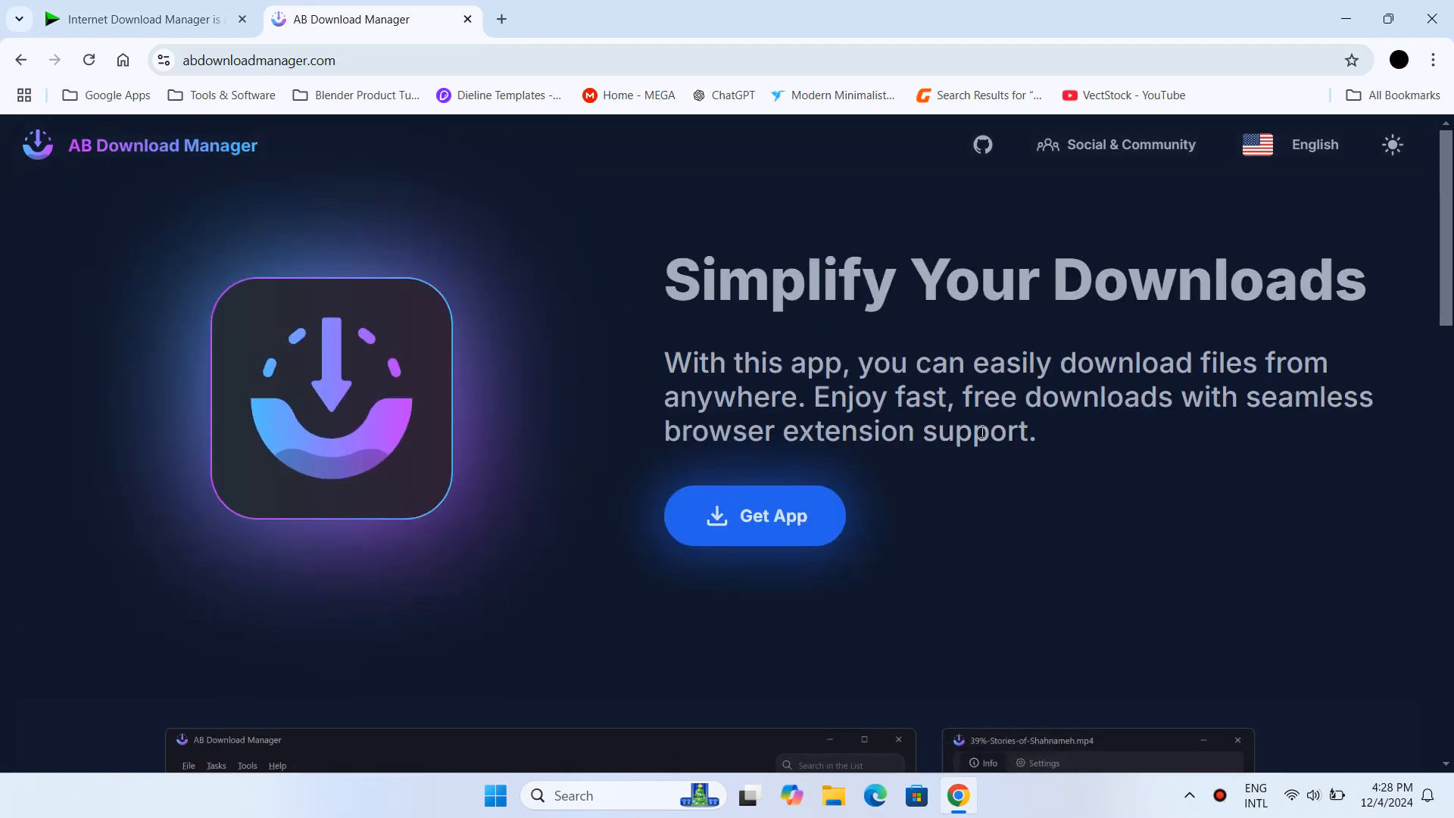
mouse_move(761, 528)
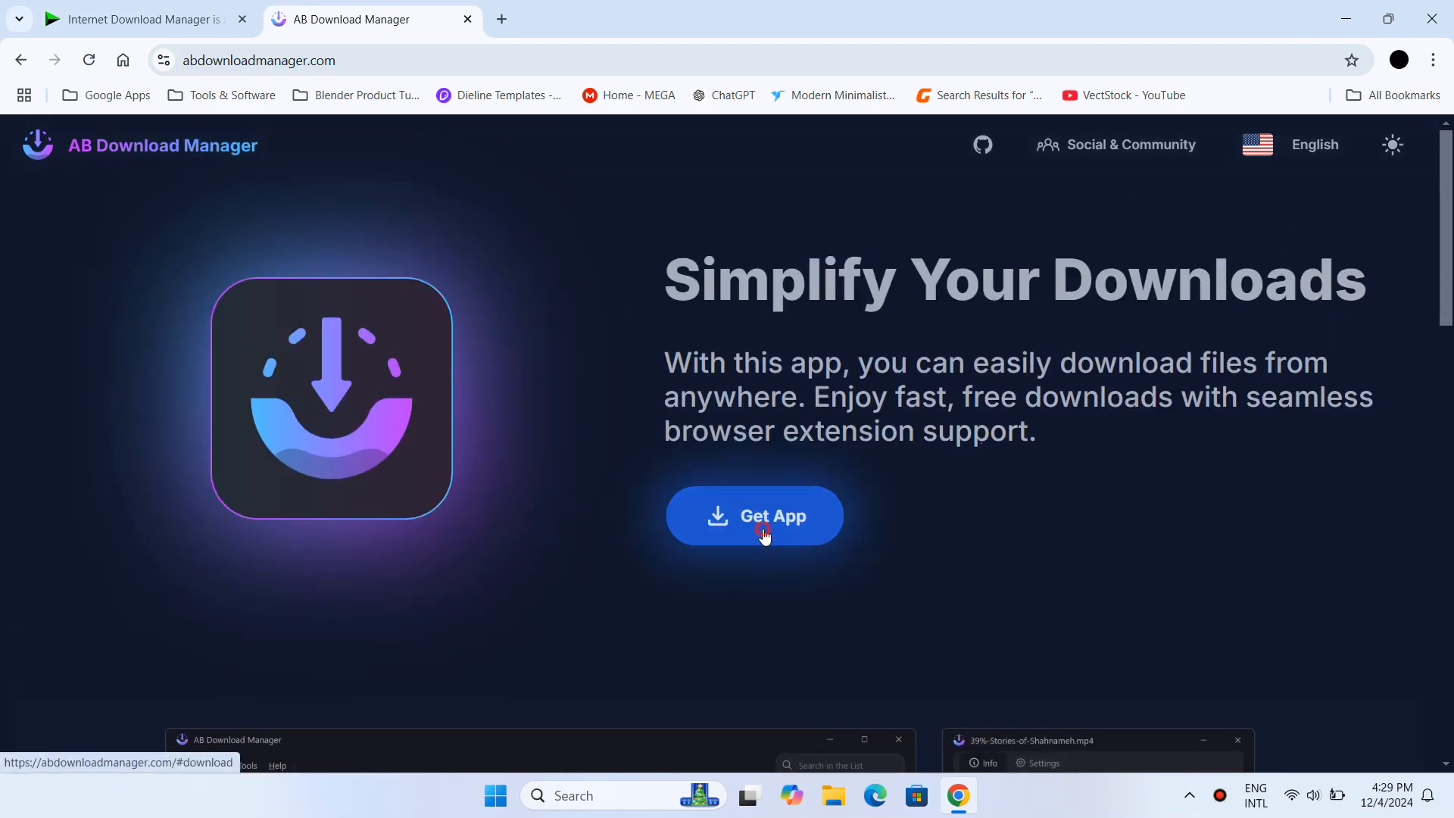
left_click(754, 515)
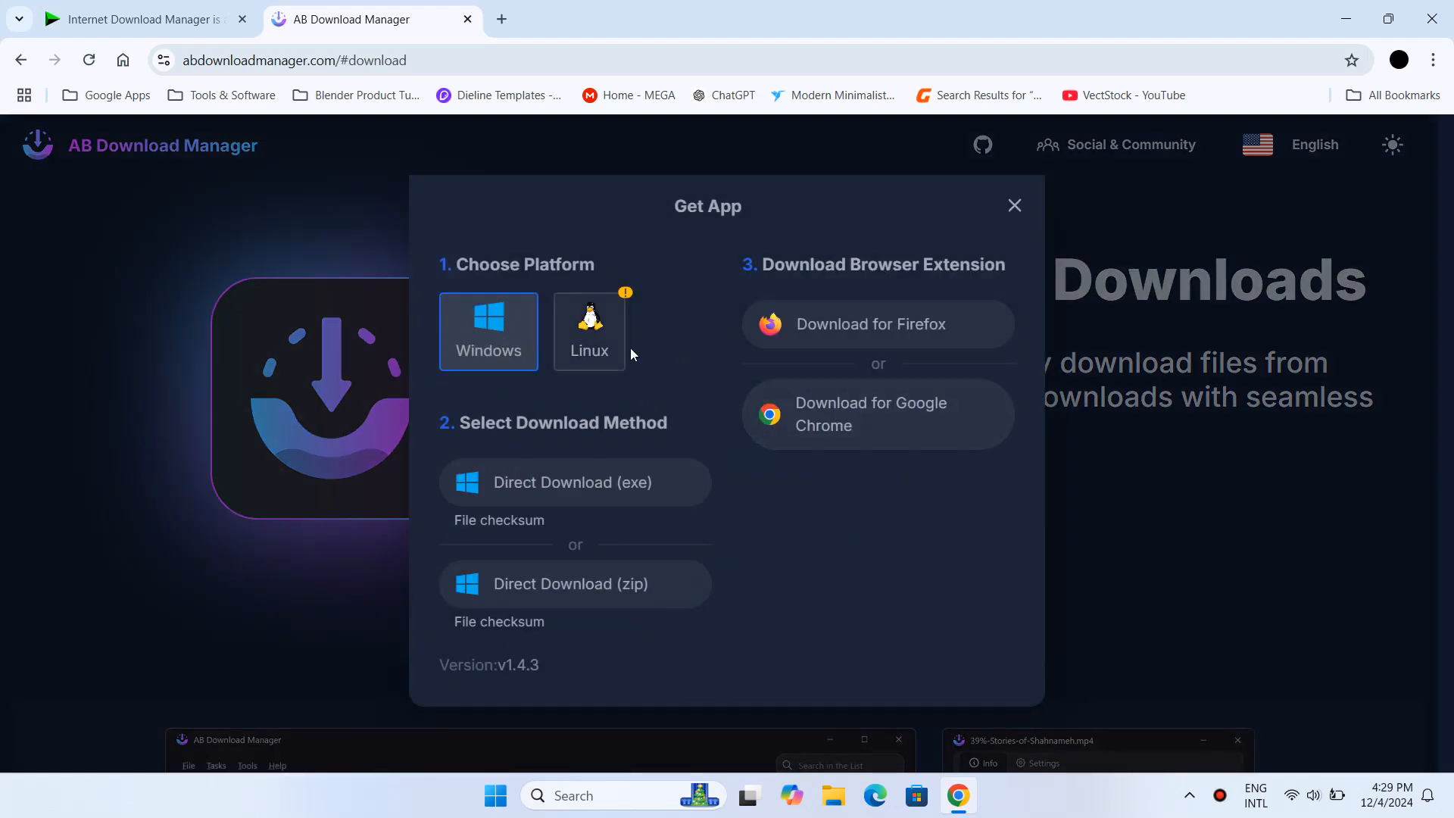
mouse_move(589, 350)
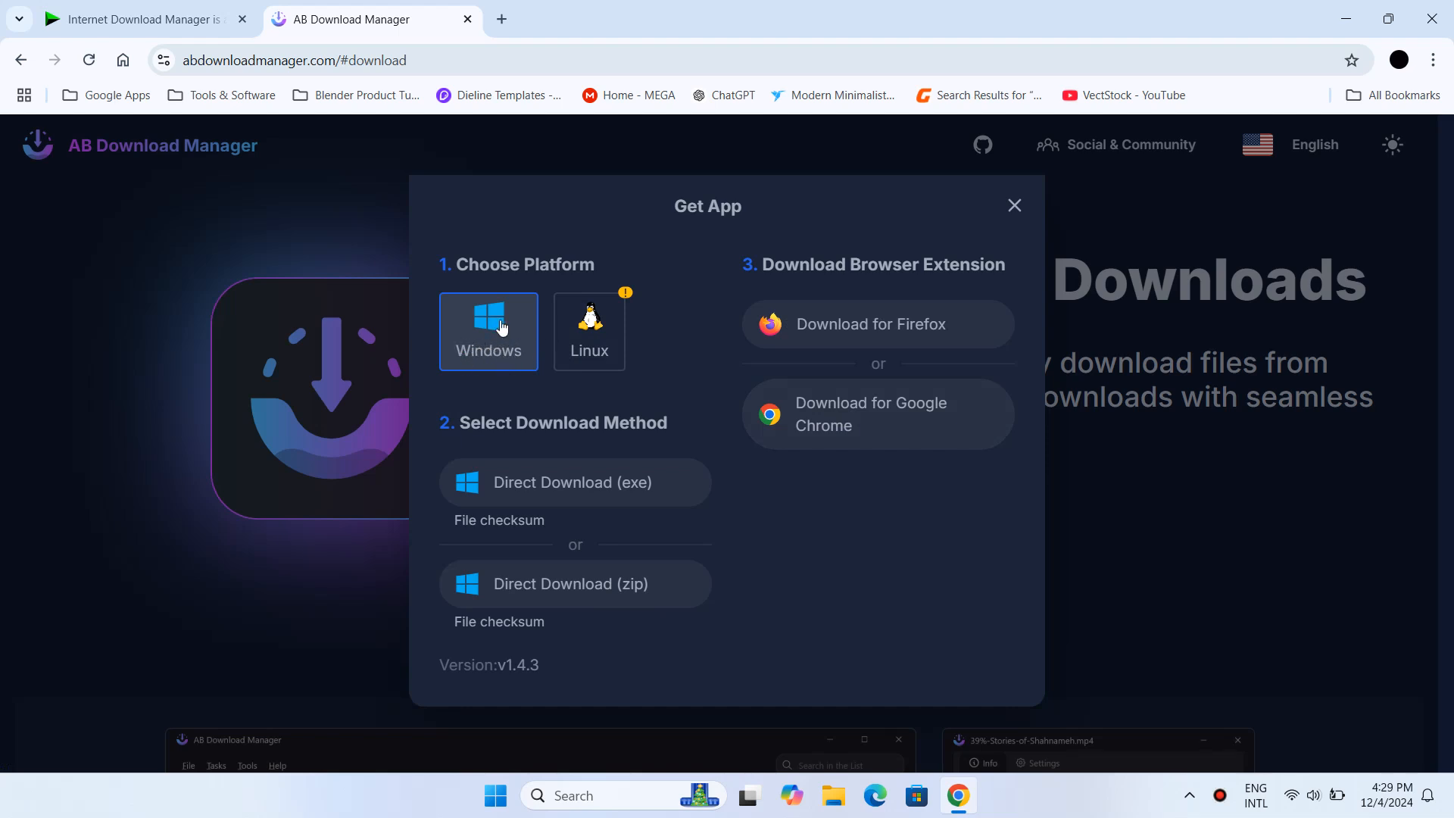
mouse_move(571, 482)
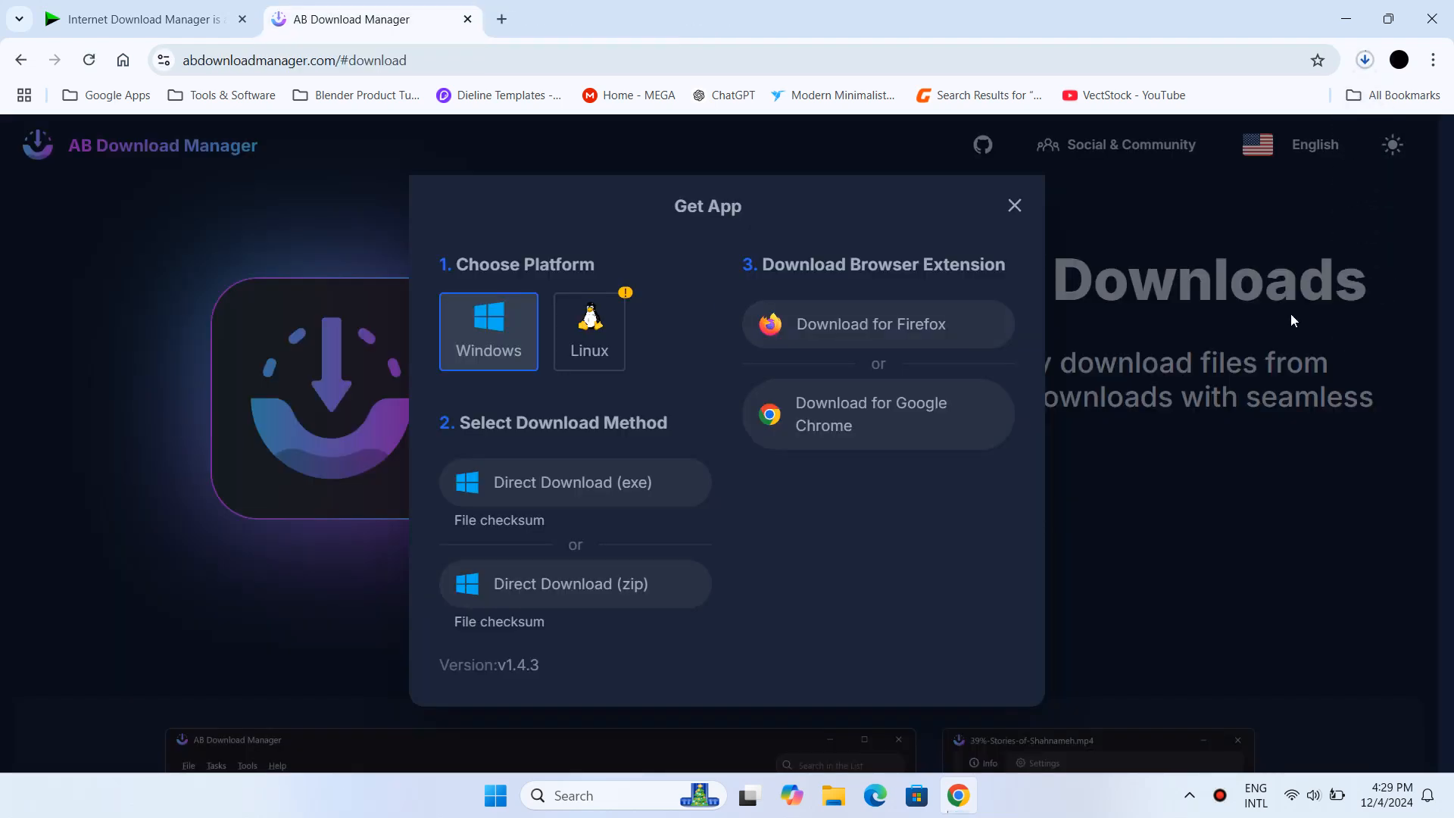
left_click(1363, 59)
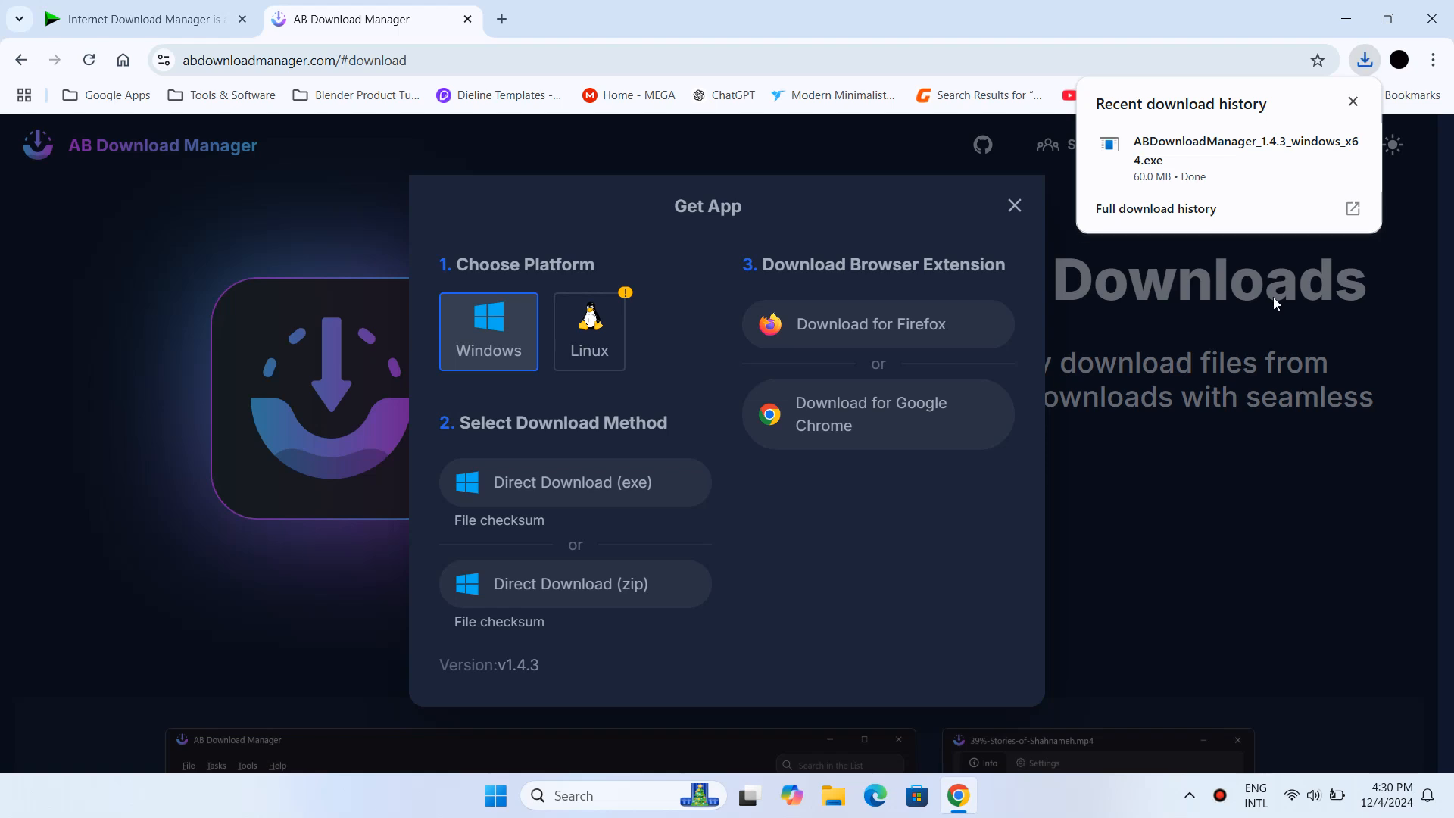
mouse_move(1190, 153)
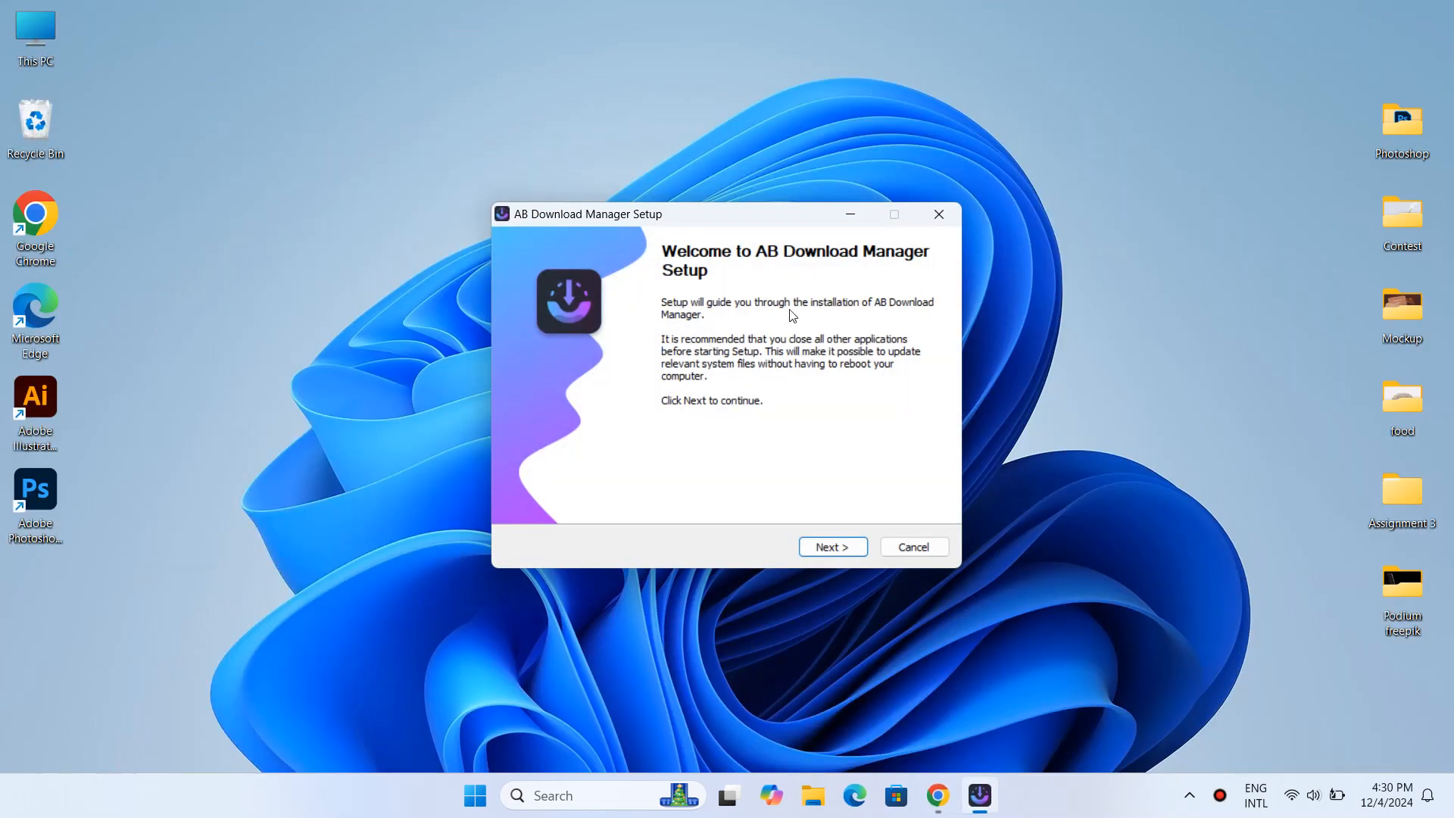
mouse_move(832, 547)
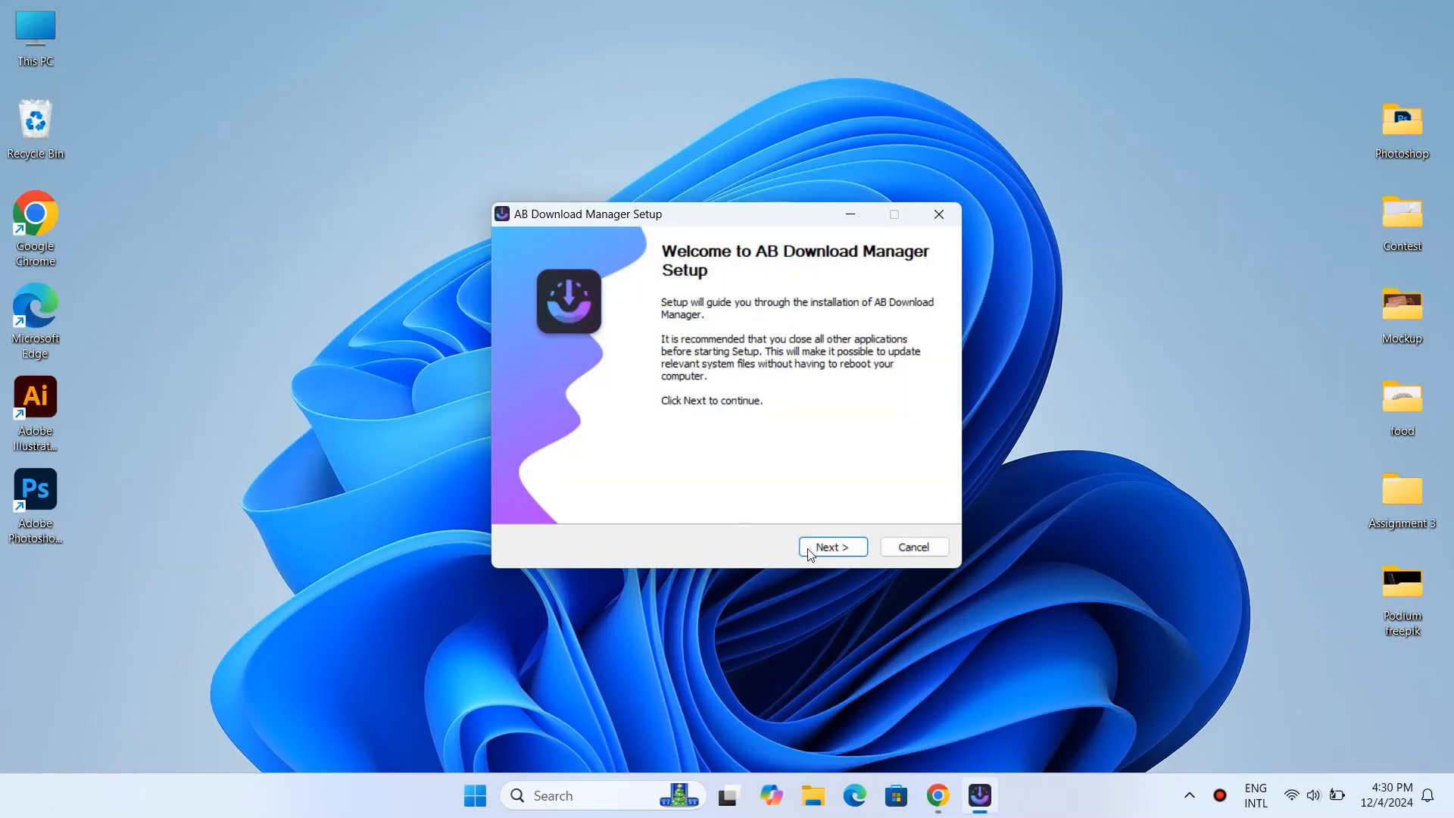
- Install AB Download Manager with Desktop Shortcut unchecked and finish with Run AB Download Manager checked
left_click(832, 547)
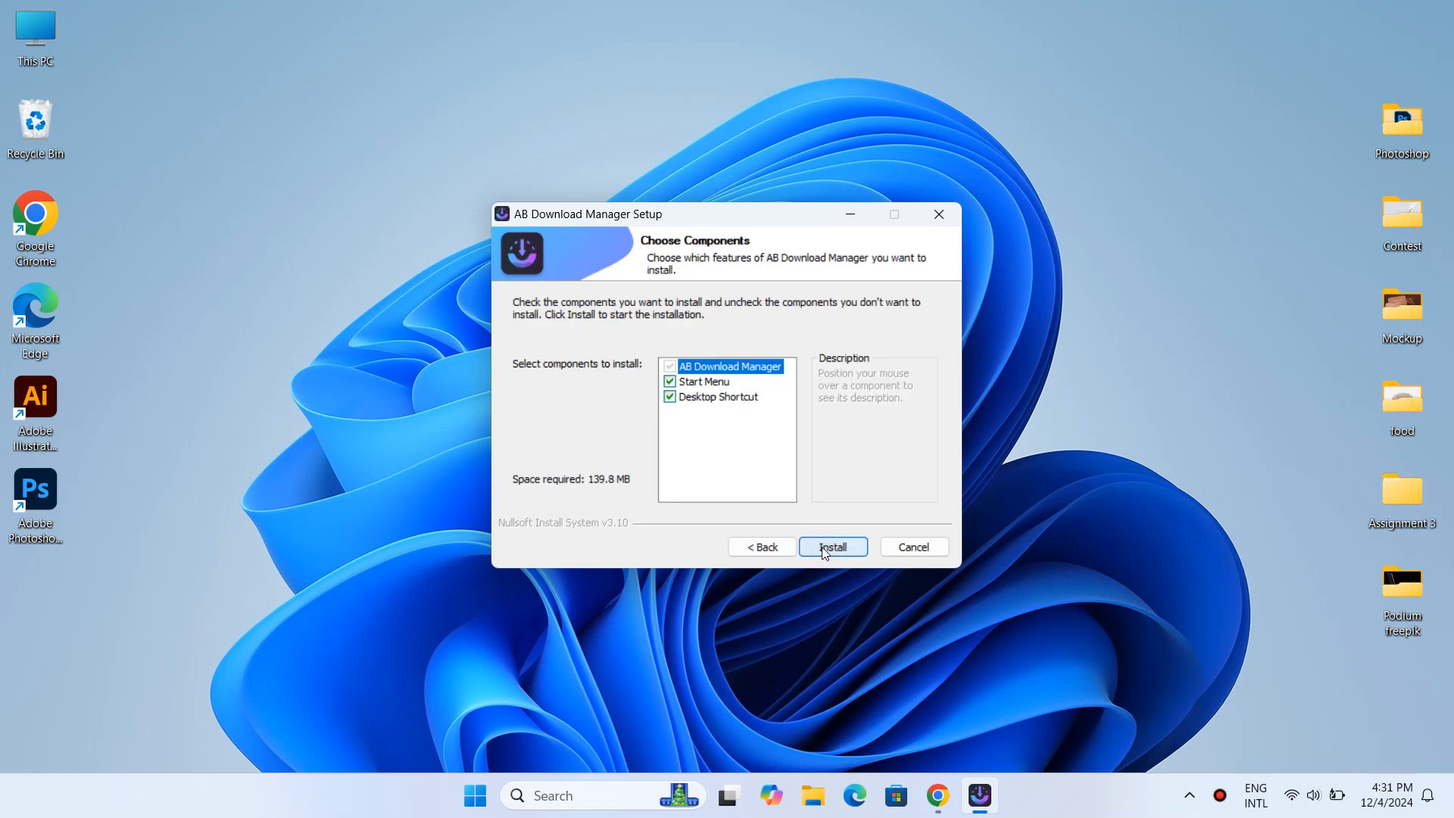
left_click(671, 395)
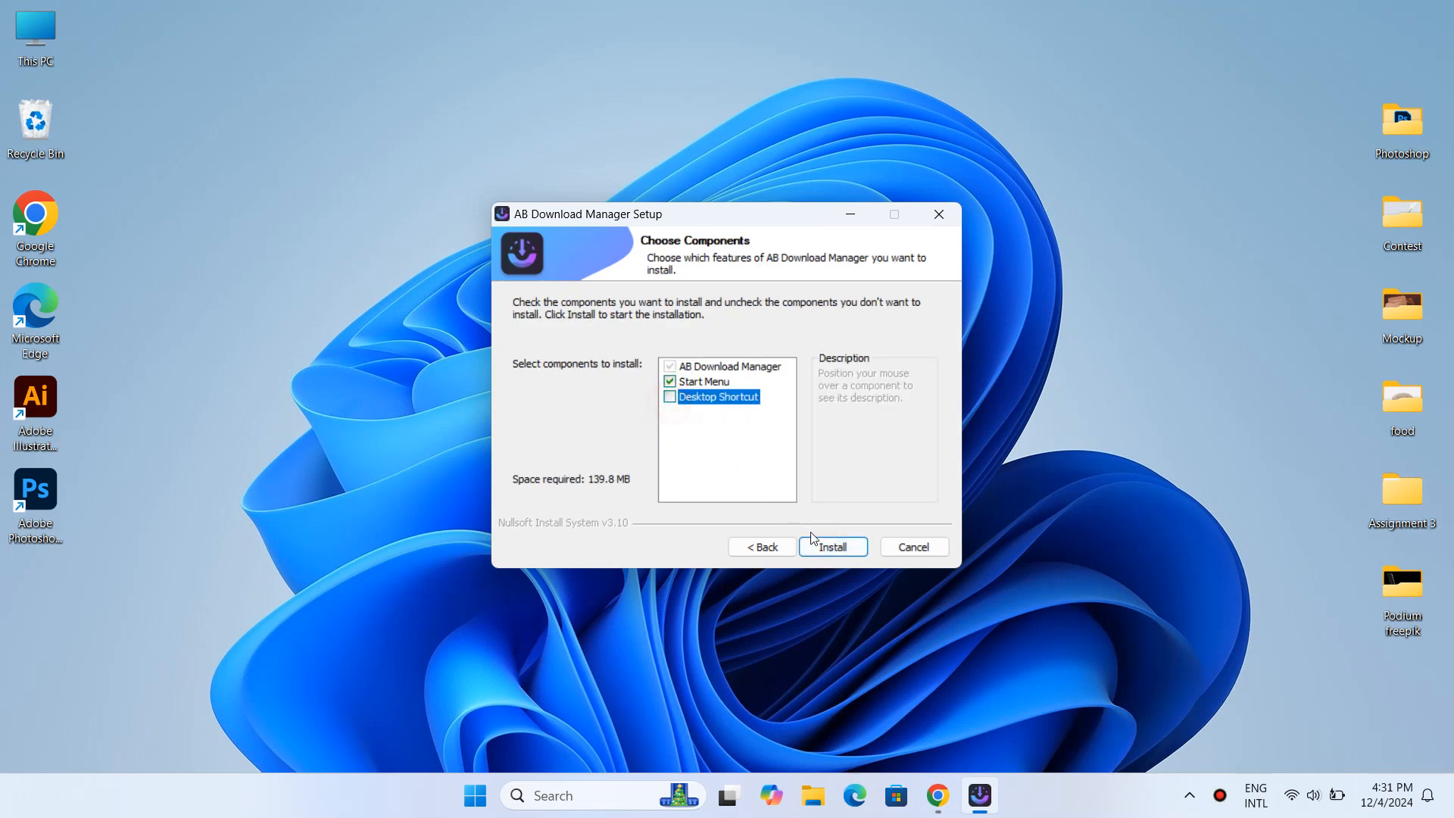
left_click(831, 547)
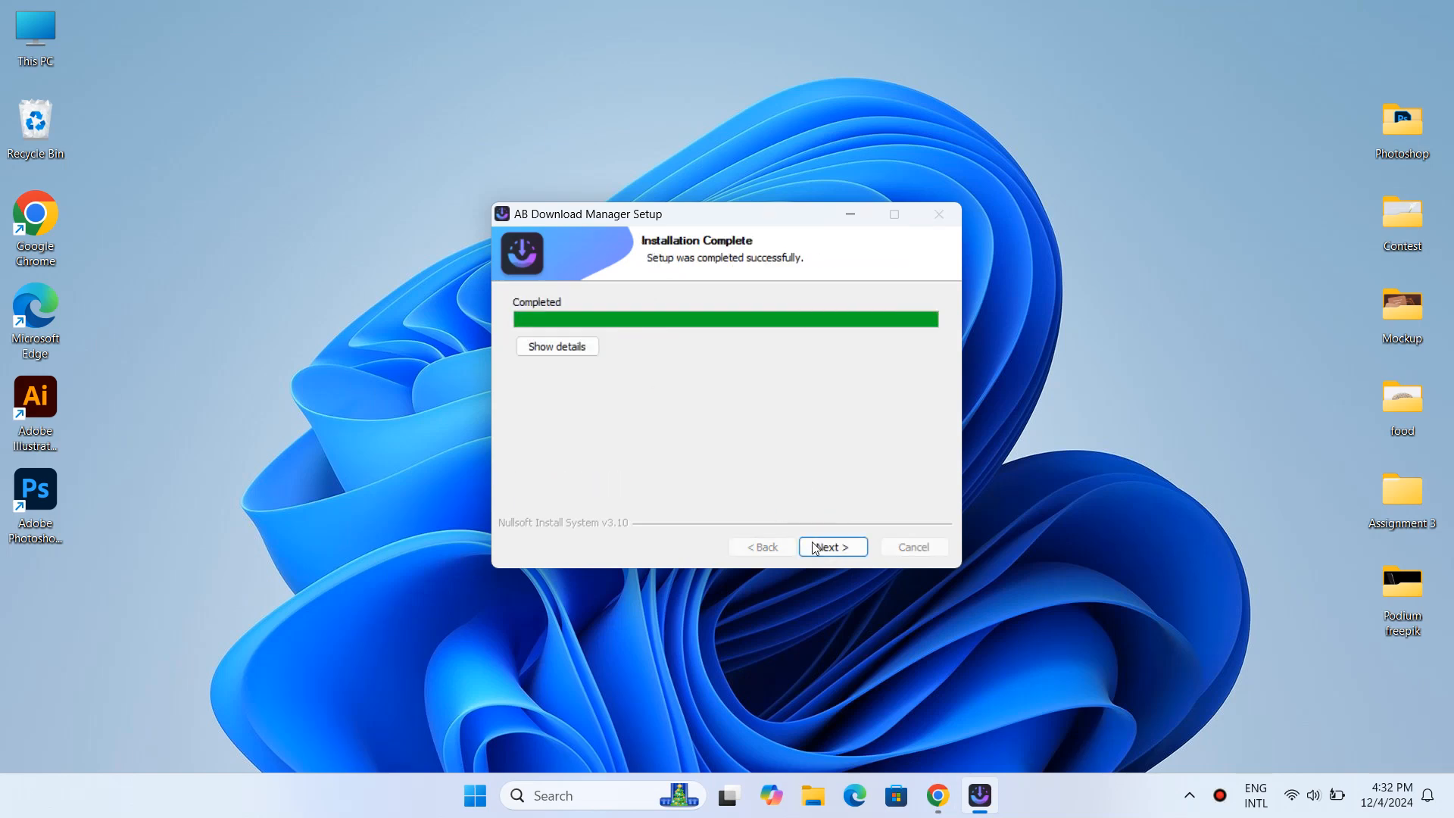
left_click(830, 546)
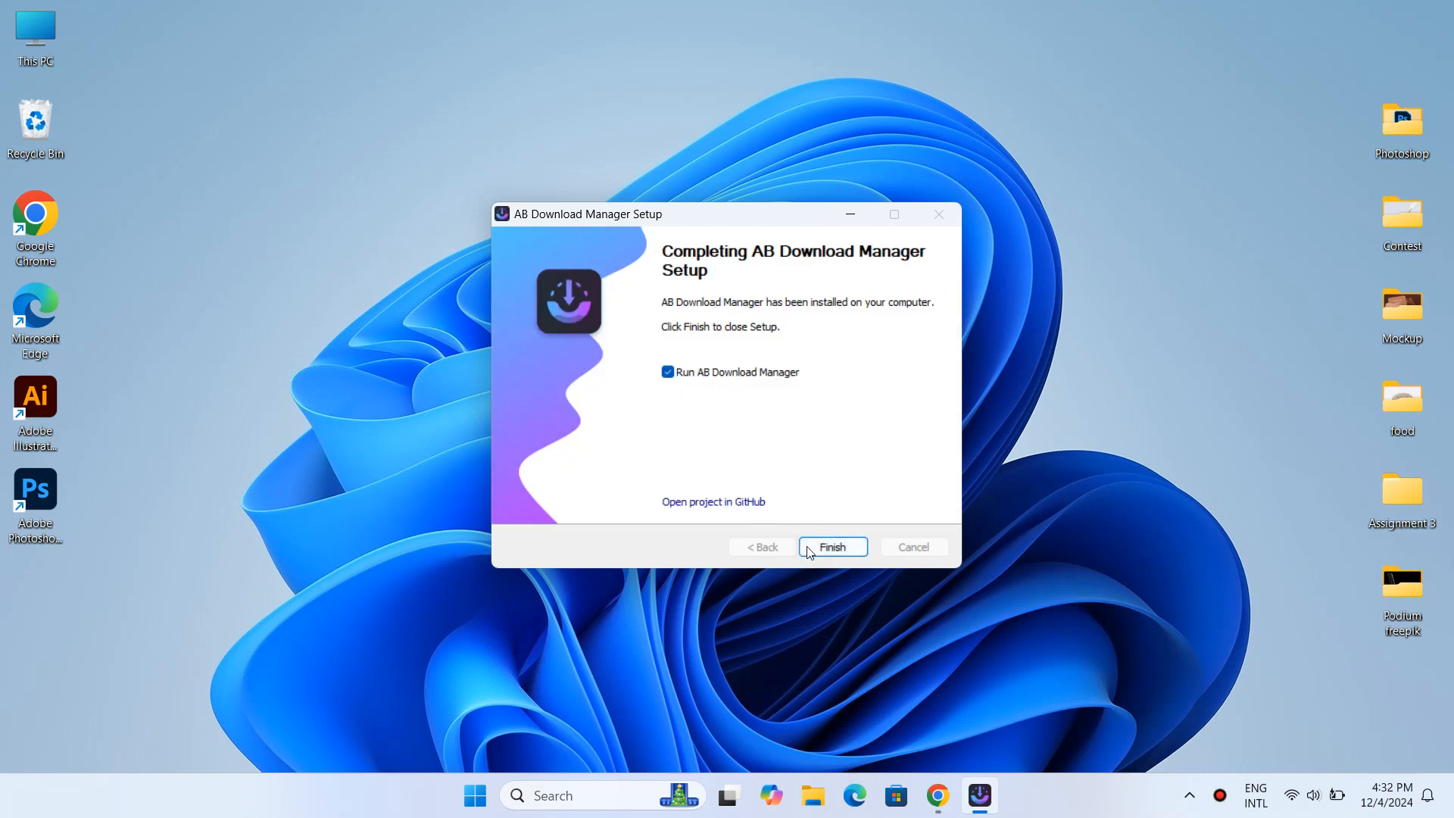
left_click(832, 547)
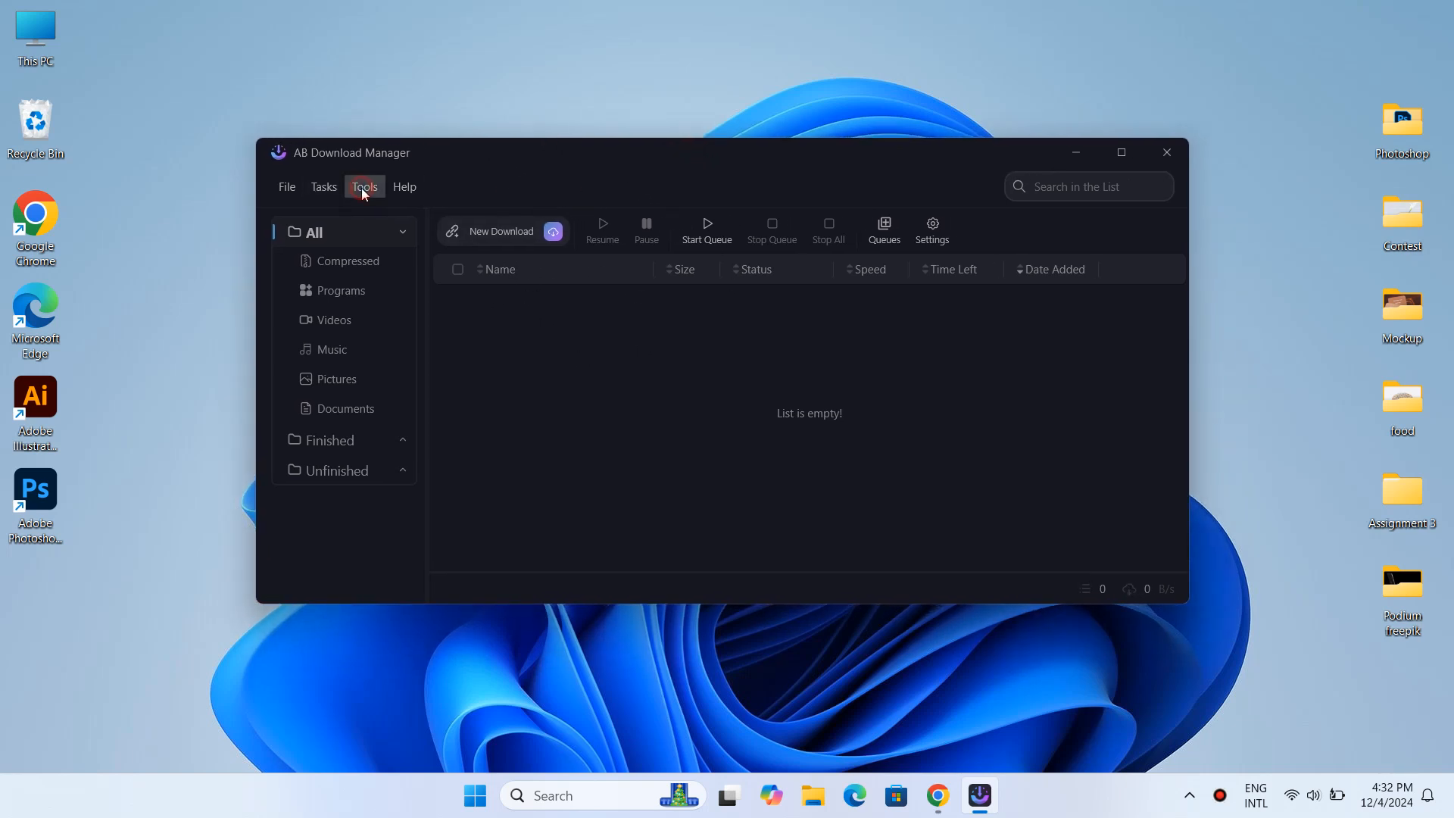
- Use Tools > Download Browser Integration > Google Chrome to reach the extension's Web Store page
left_click(363, 186)
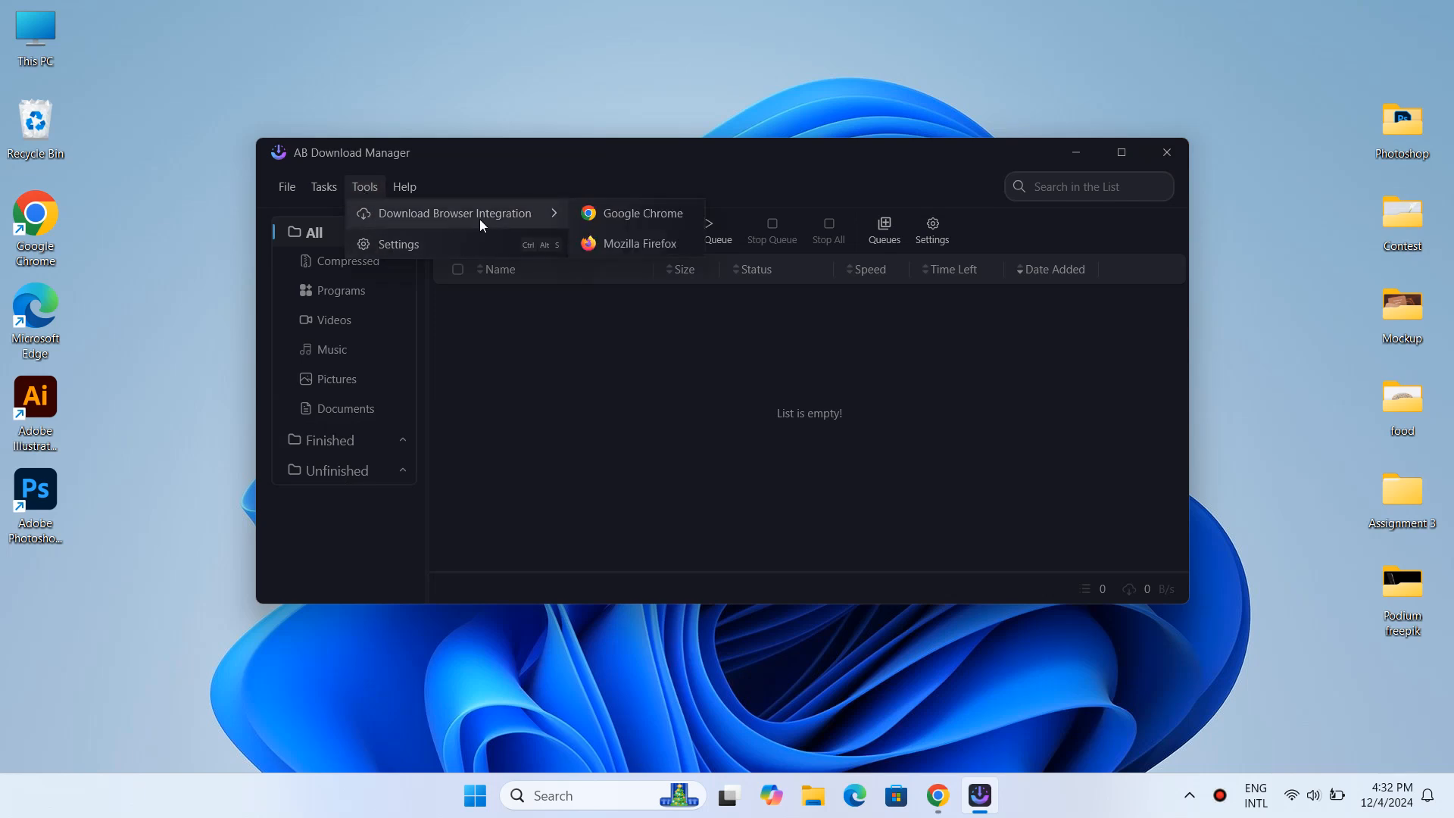
mouse_move(638, 214)
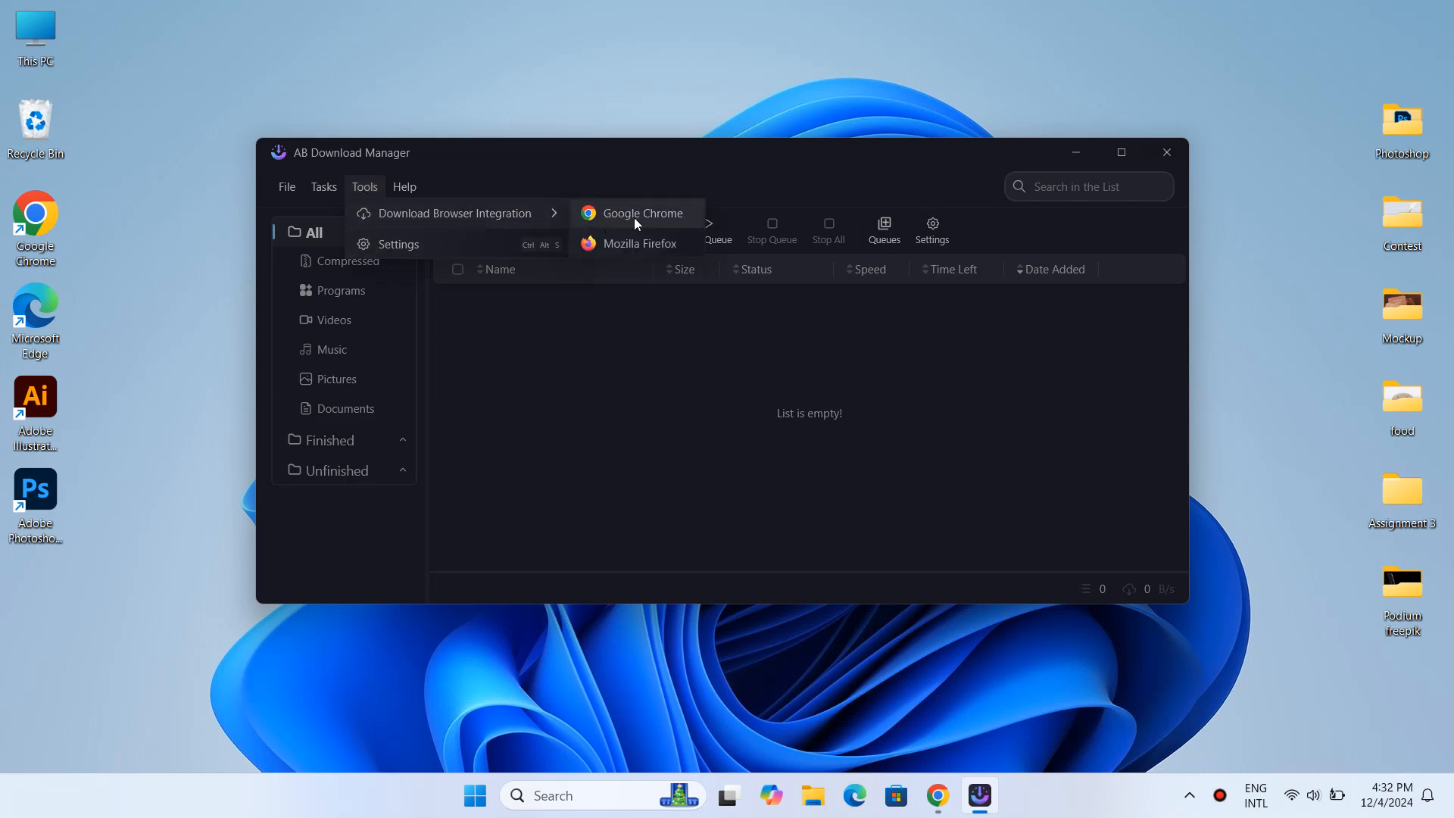
left_click(641, 213)
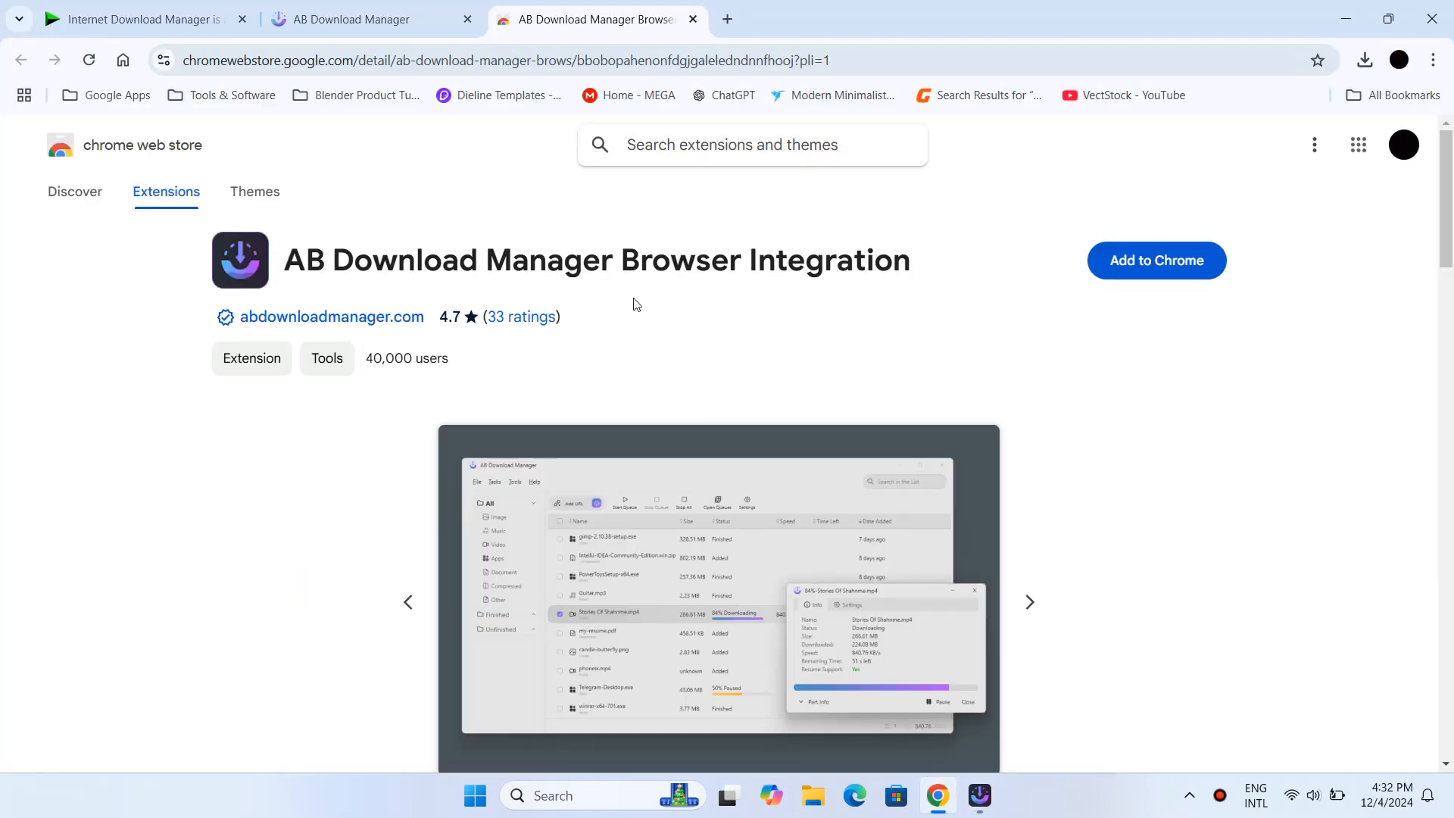
mouse_move(1175, 287)
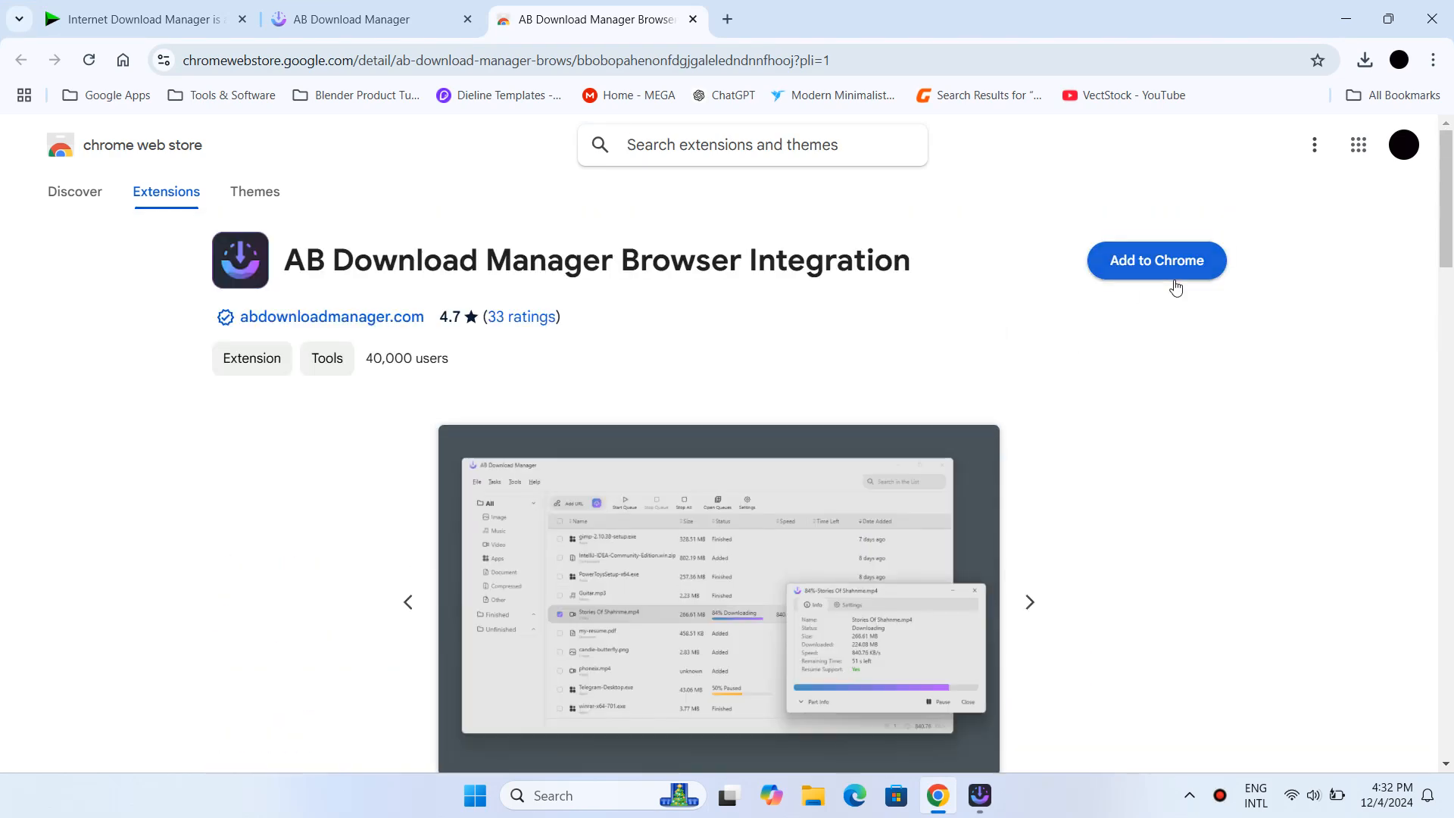
- Add the AB Download Manager Browser Integration extension to Chrome and dismiss the added notice
left_click(1155, 260)
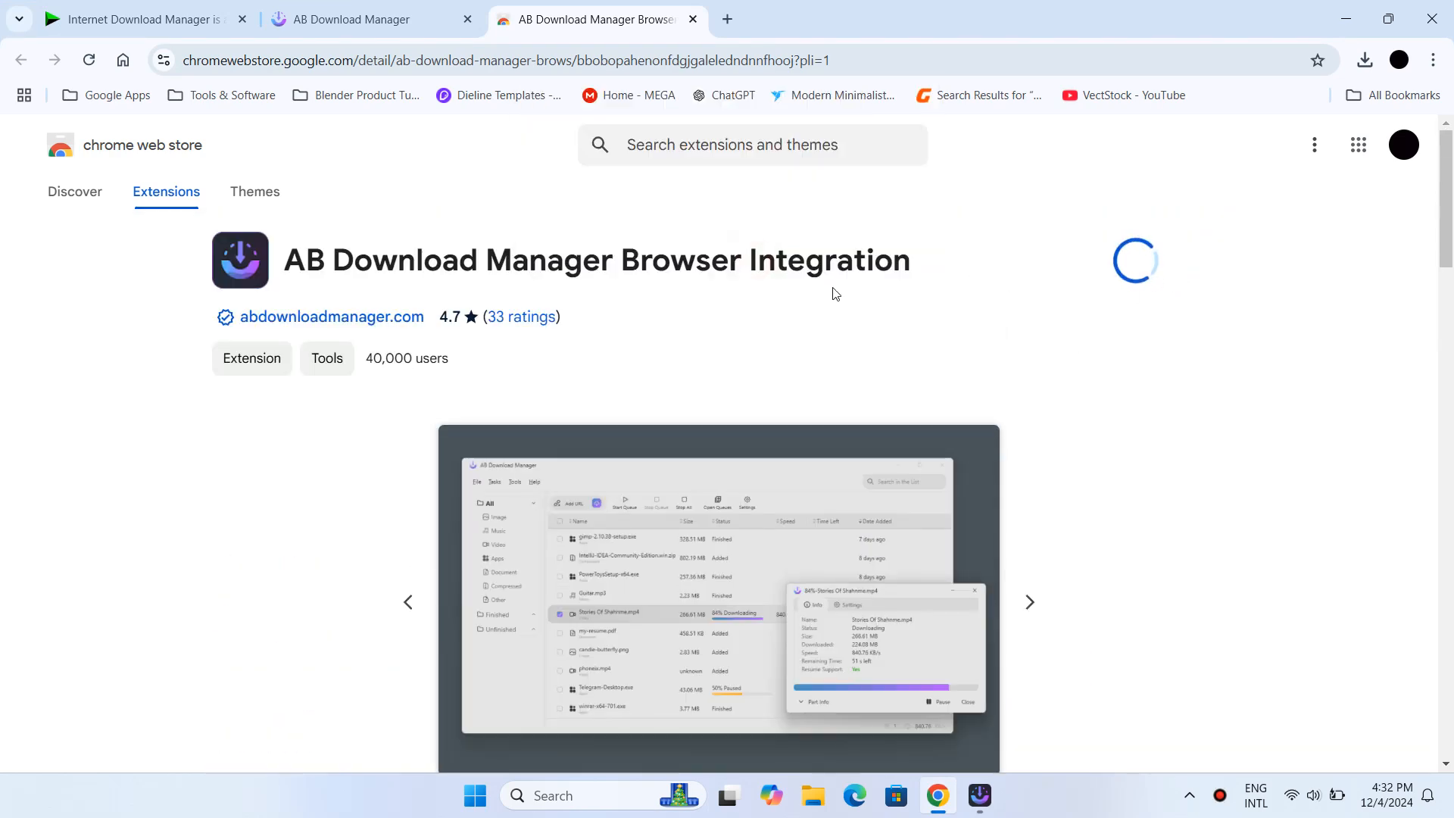
left_click(1135, 260)
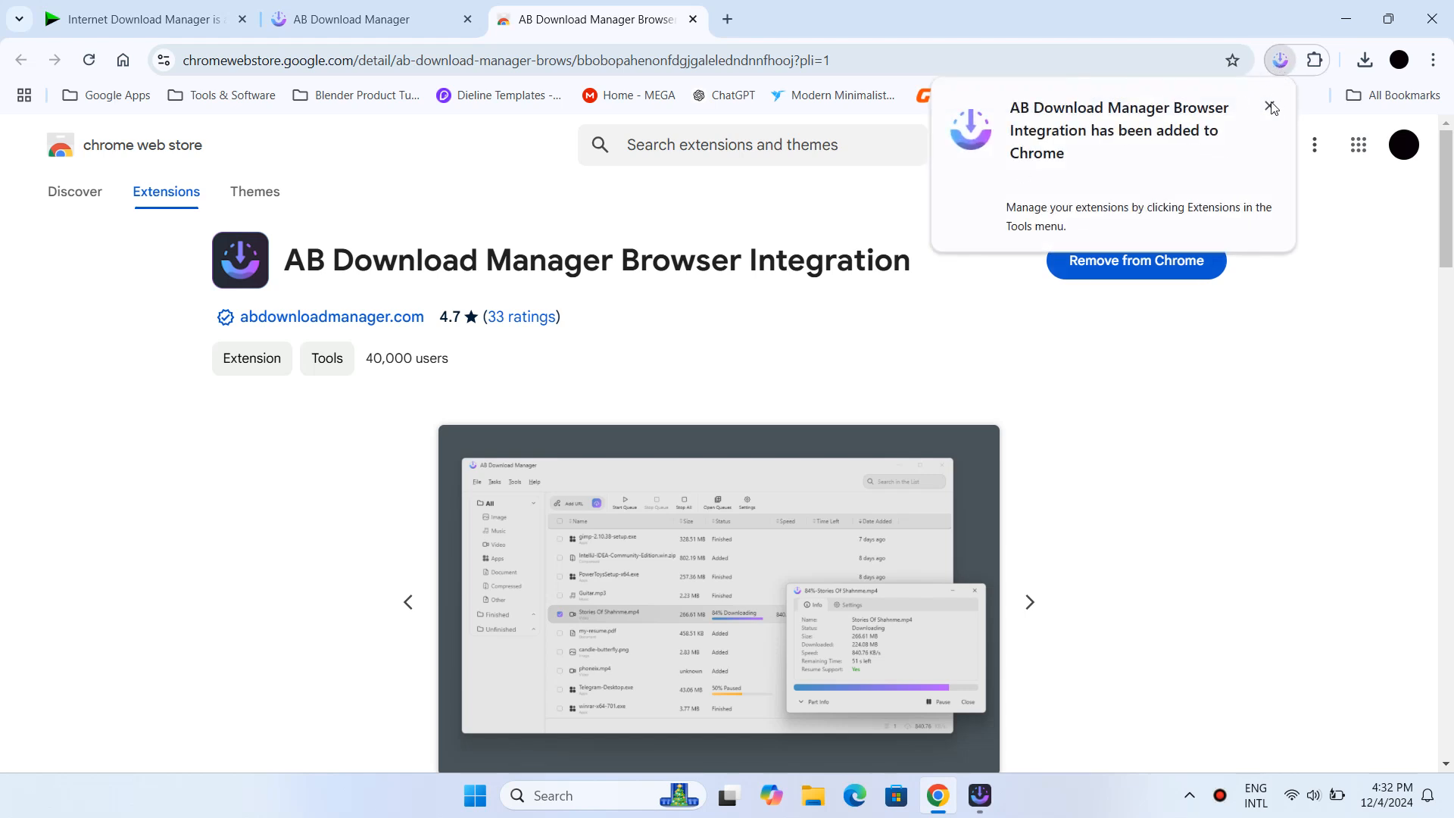
left_click(1313, 60)
type("andr")
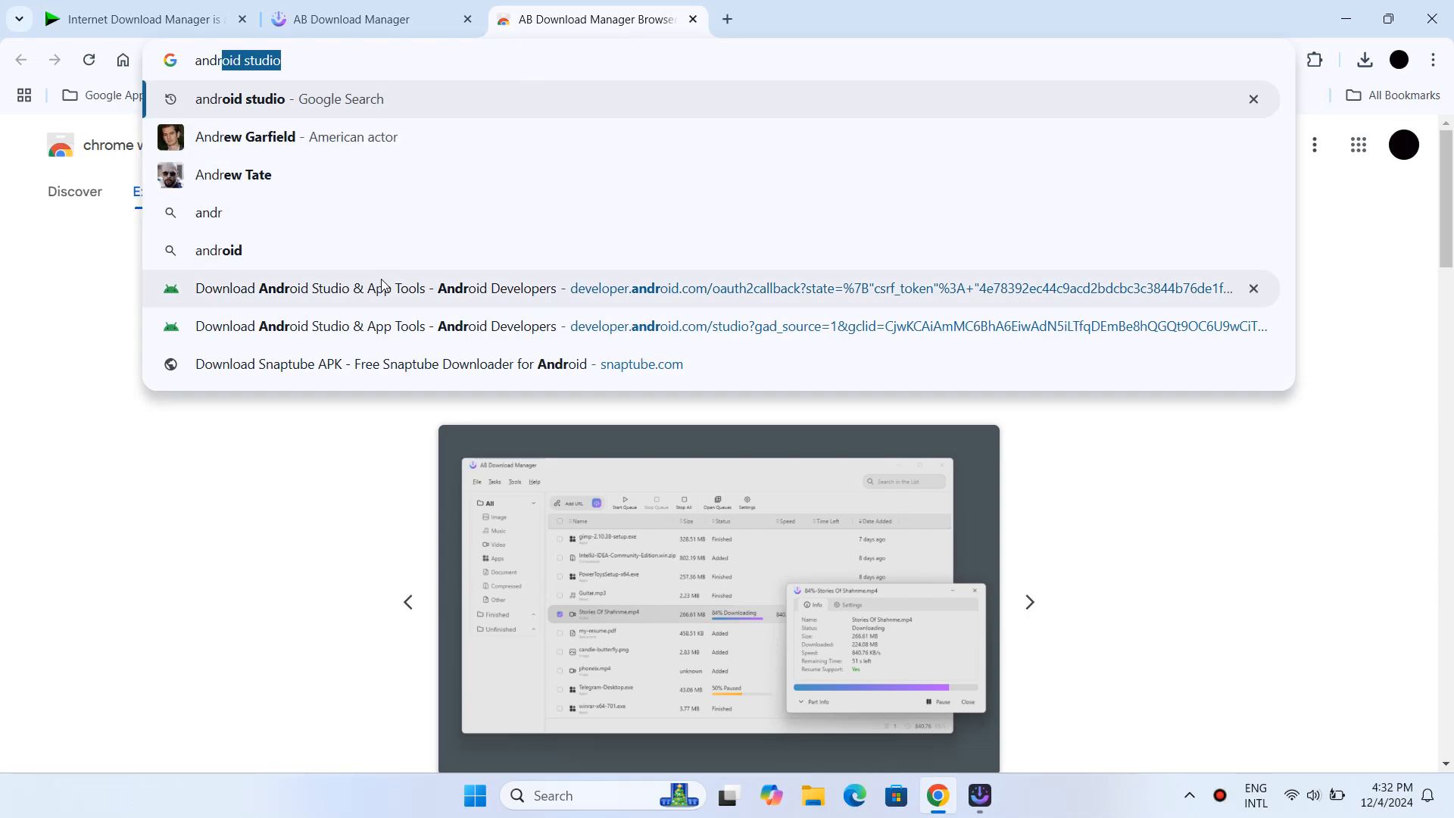
- Go to the Android Studio developer page and request the Android Studio Ladybug download
left_click(650, 326)
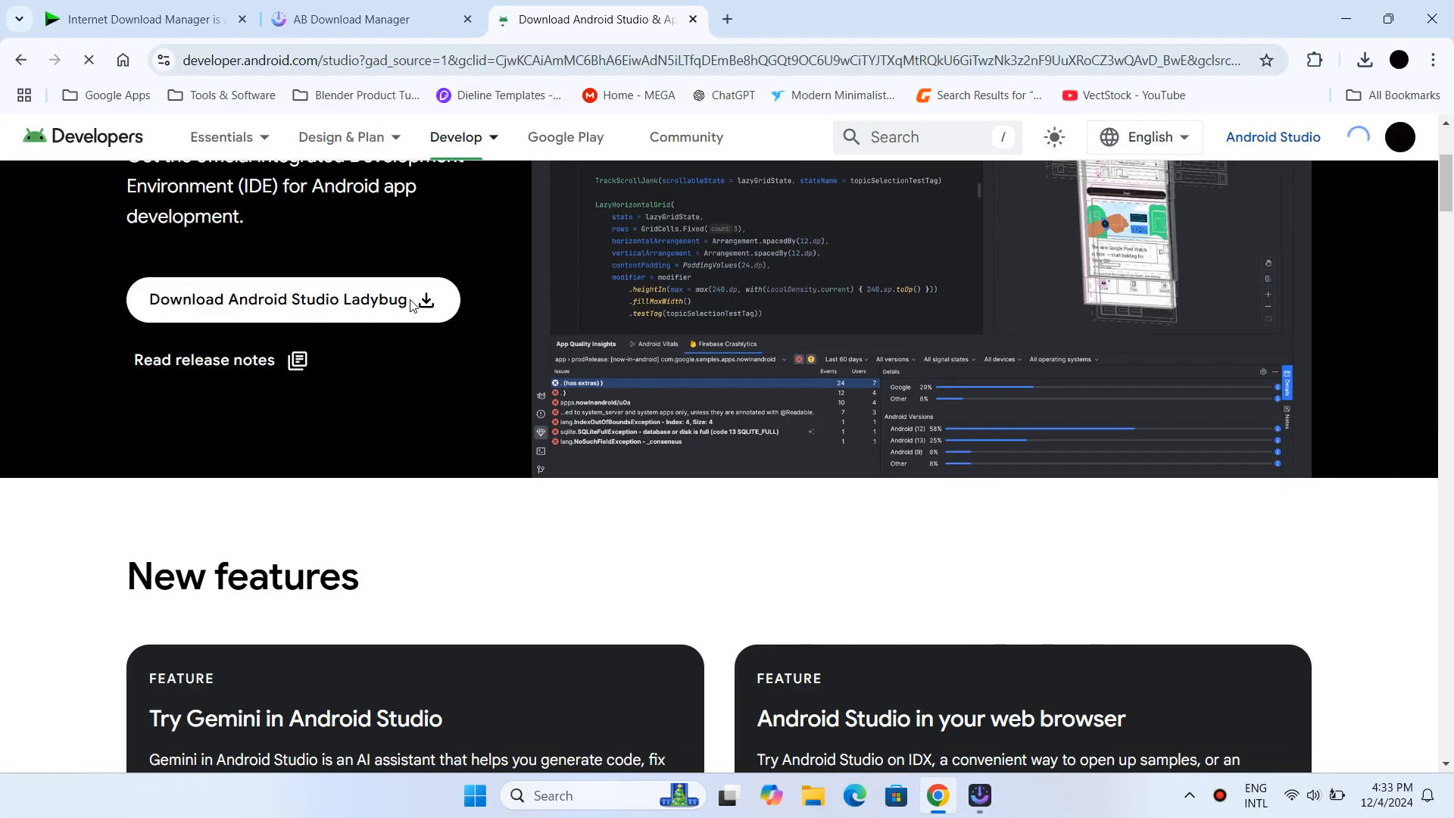
left_click(278, 298)
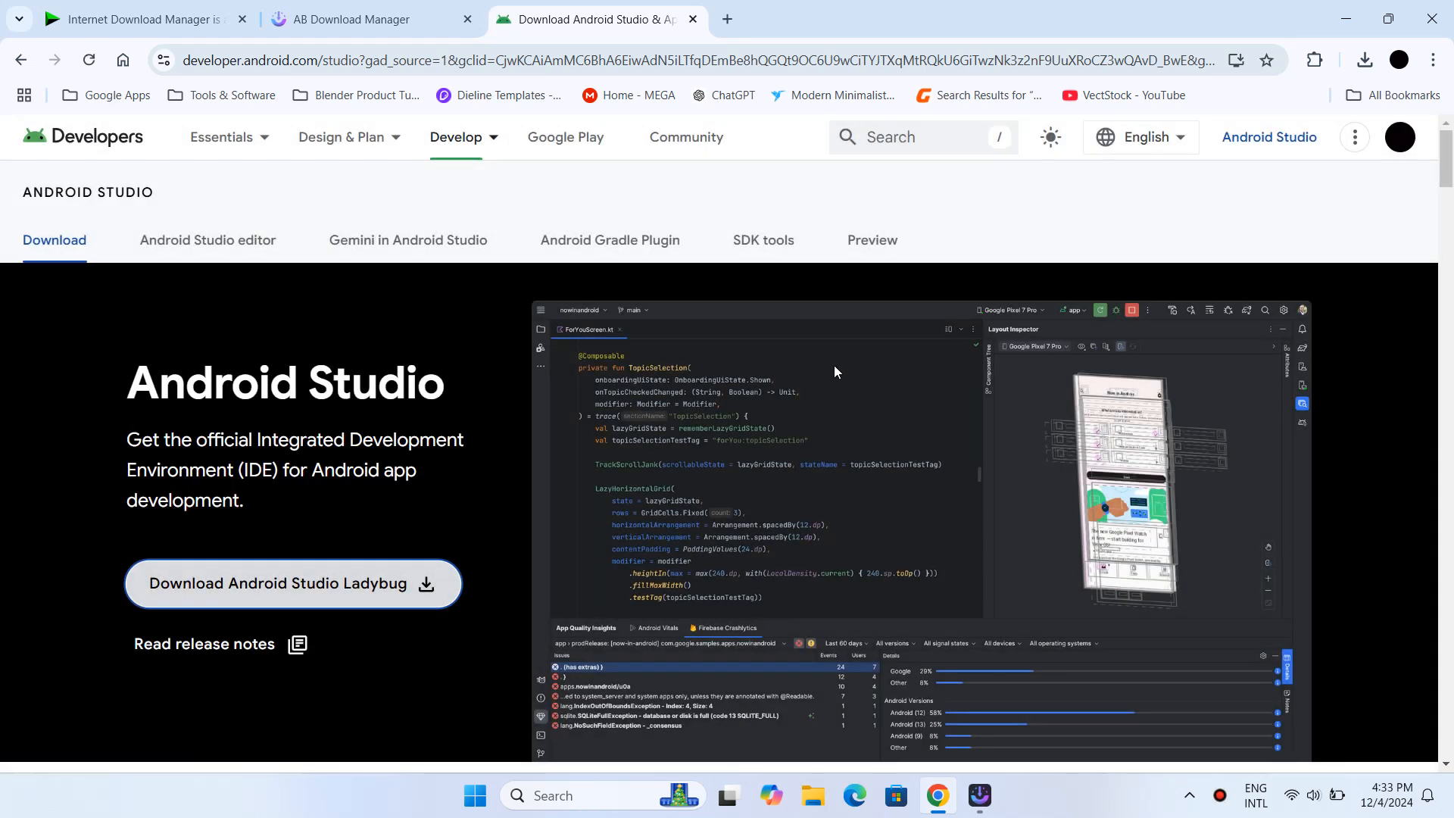
left_click(292, 583)
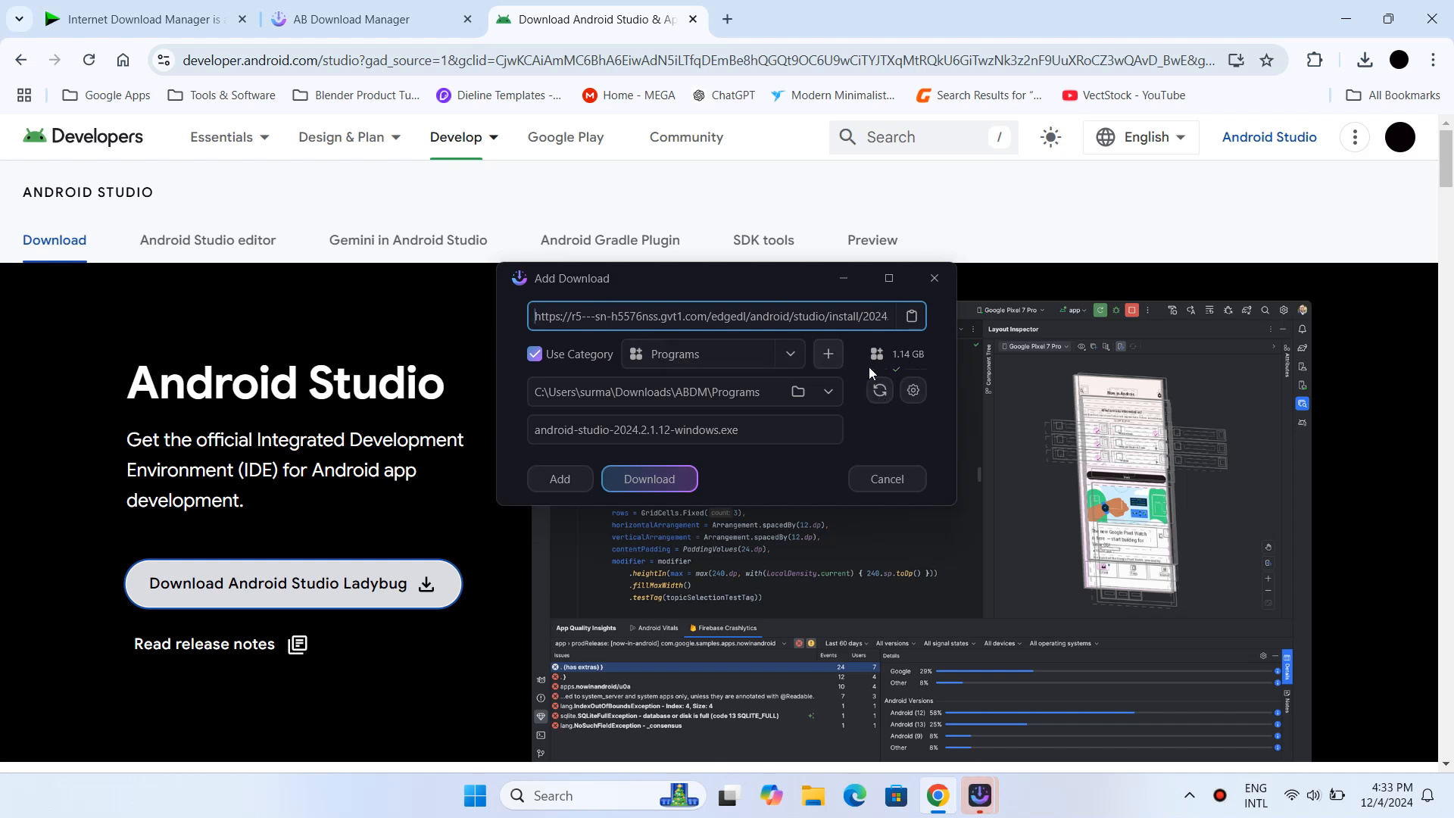
- Start the 1.14 GB android-studio-2024.2.1.12-windows.exe download, review its Parts Info and Settings, and return to the list
left_click(649, 479)
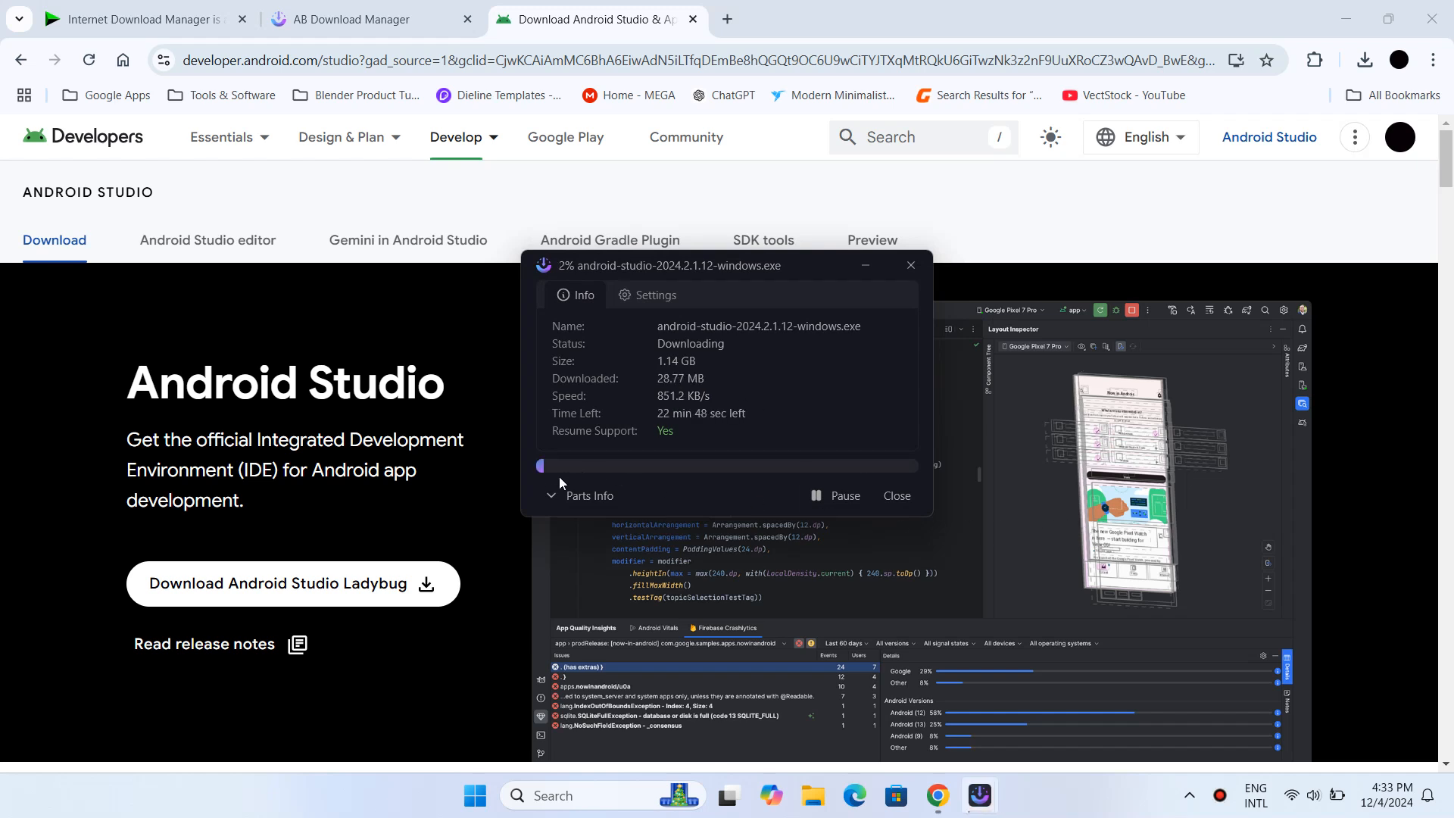
left_click(582, 496)
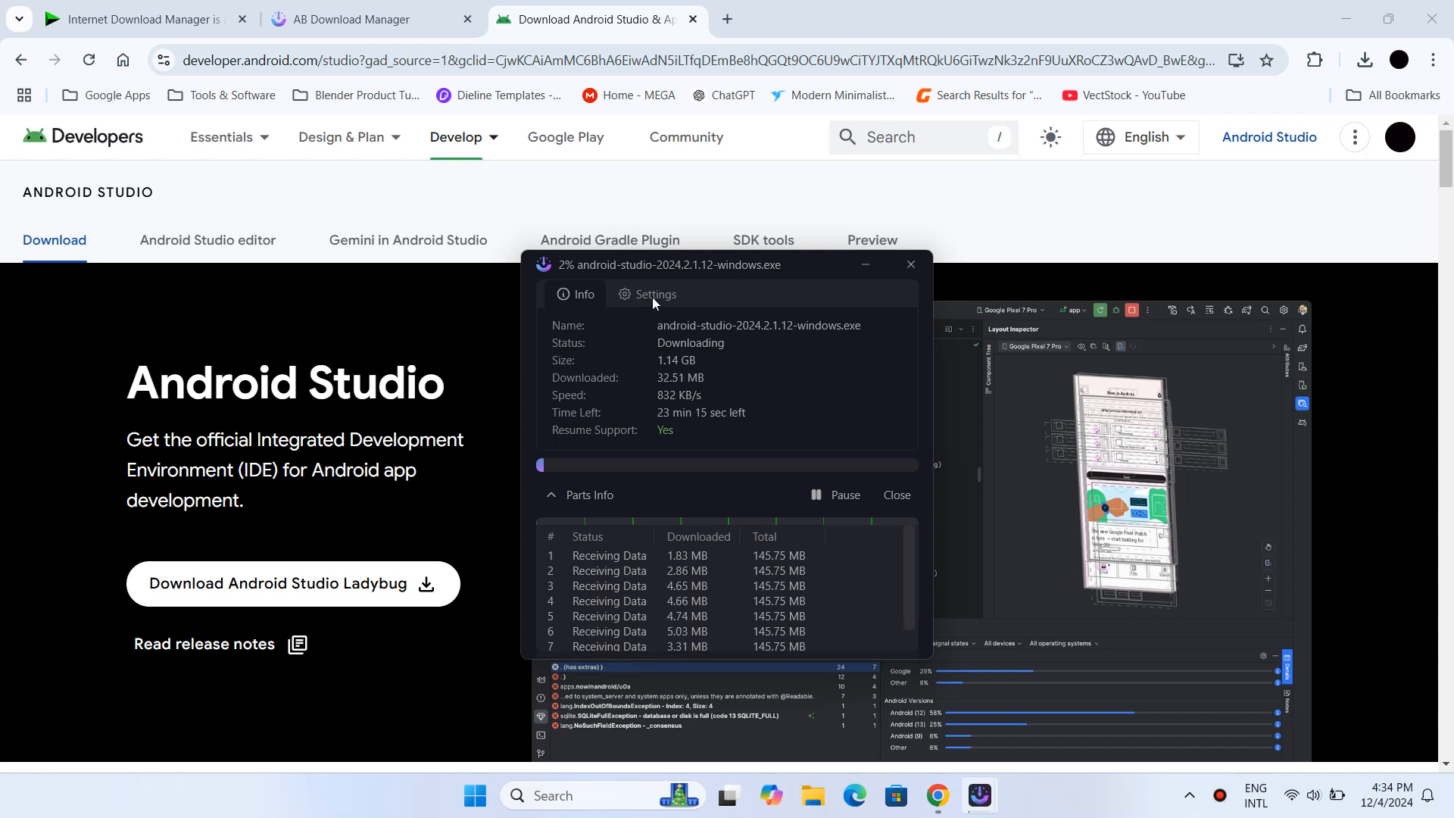
left_click(655, 294)
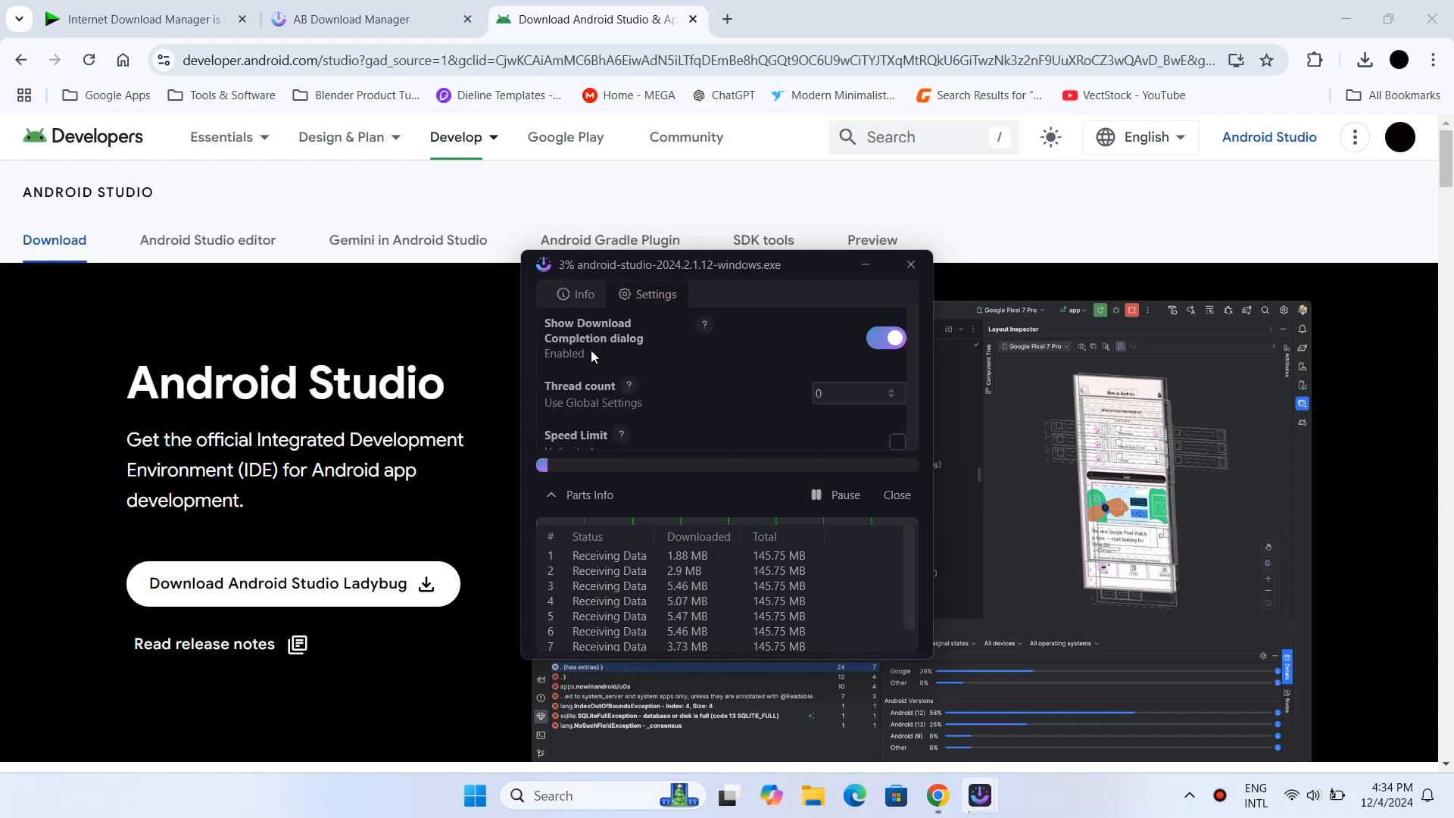
left_click(576, 294)
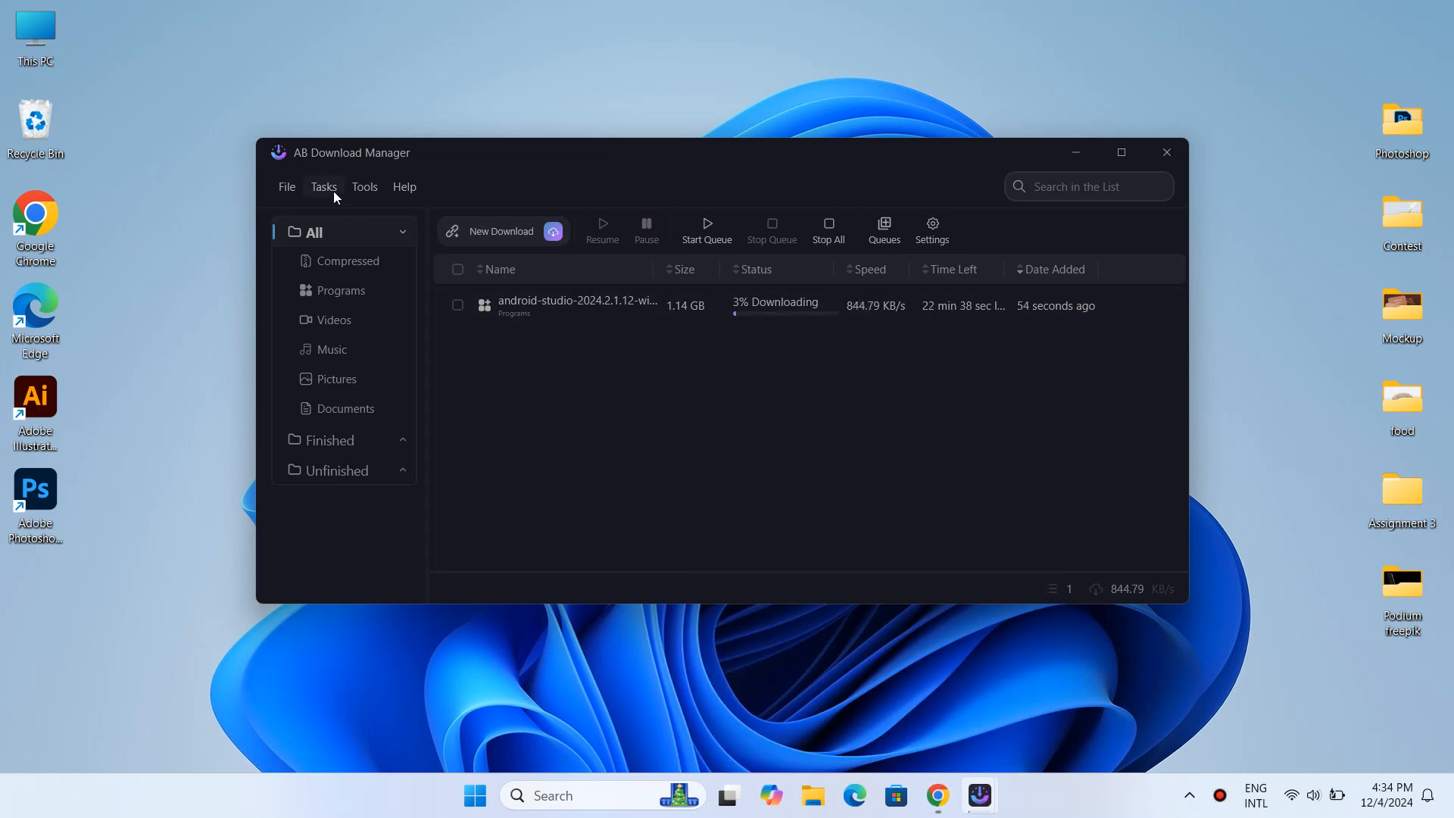
- Bring up AB Download Manager's application Settings window from the toolbar
left_click(931, 229)
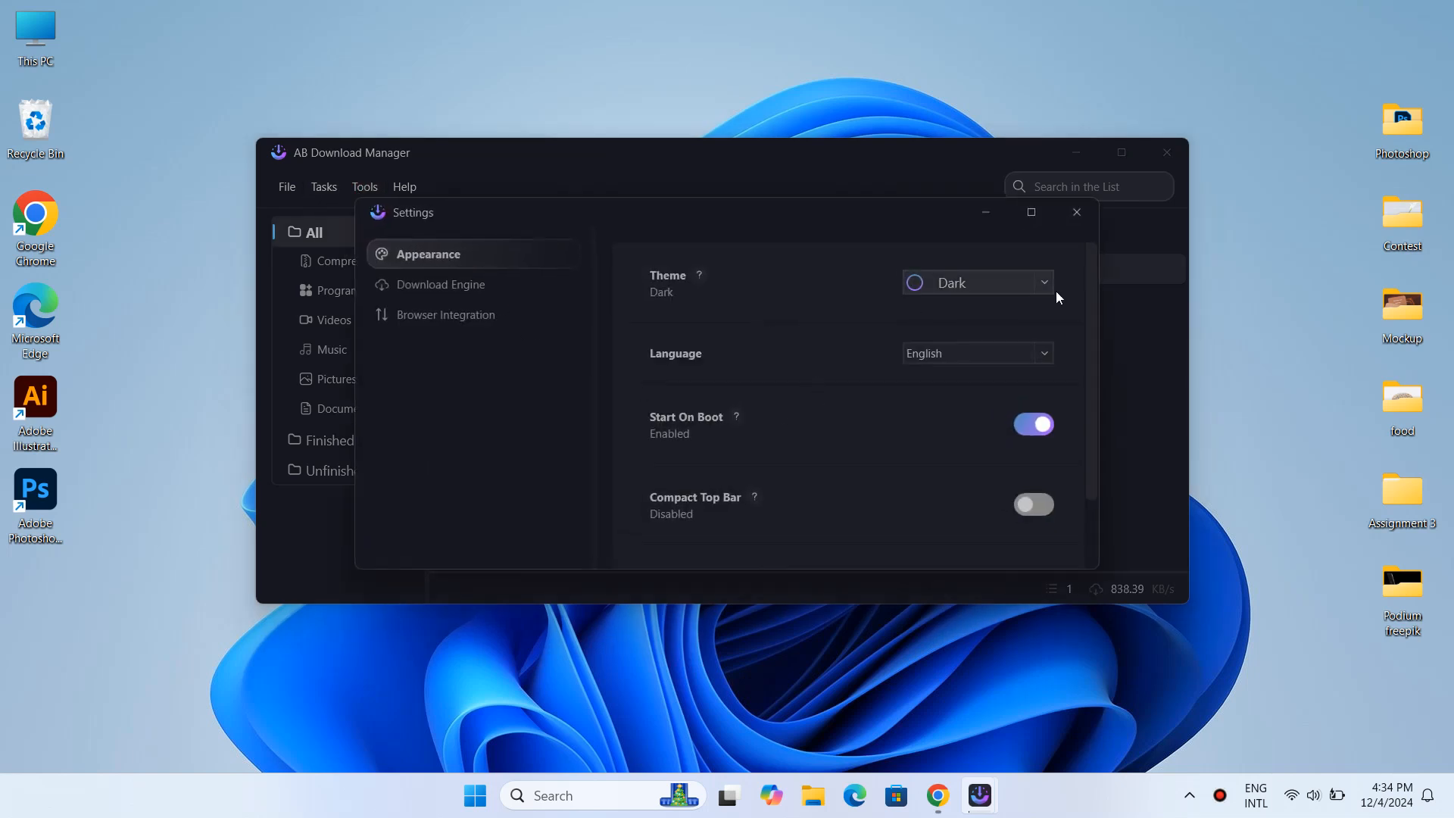
- Review the Appearance and Download Engine settings pages, then close Settings with the download at 5%
scroll("down", 3)
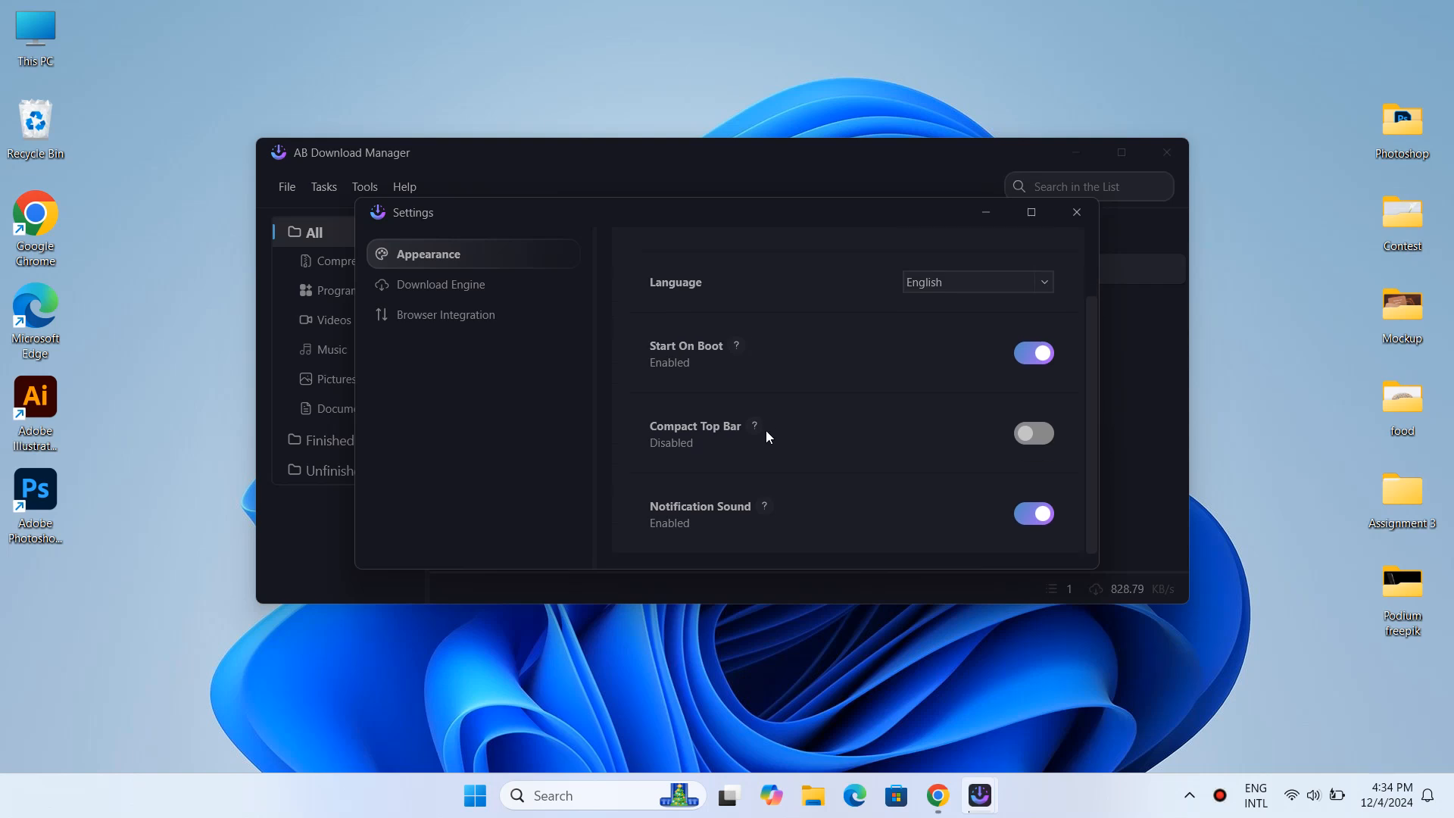
left_click(444, 283)
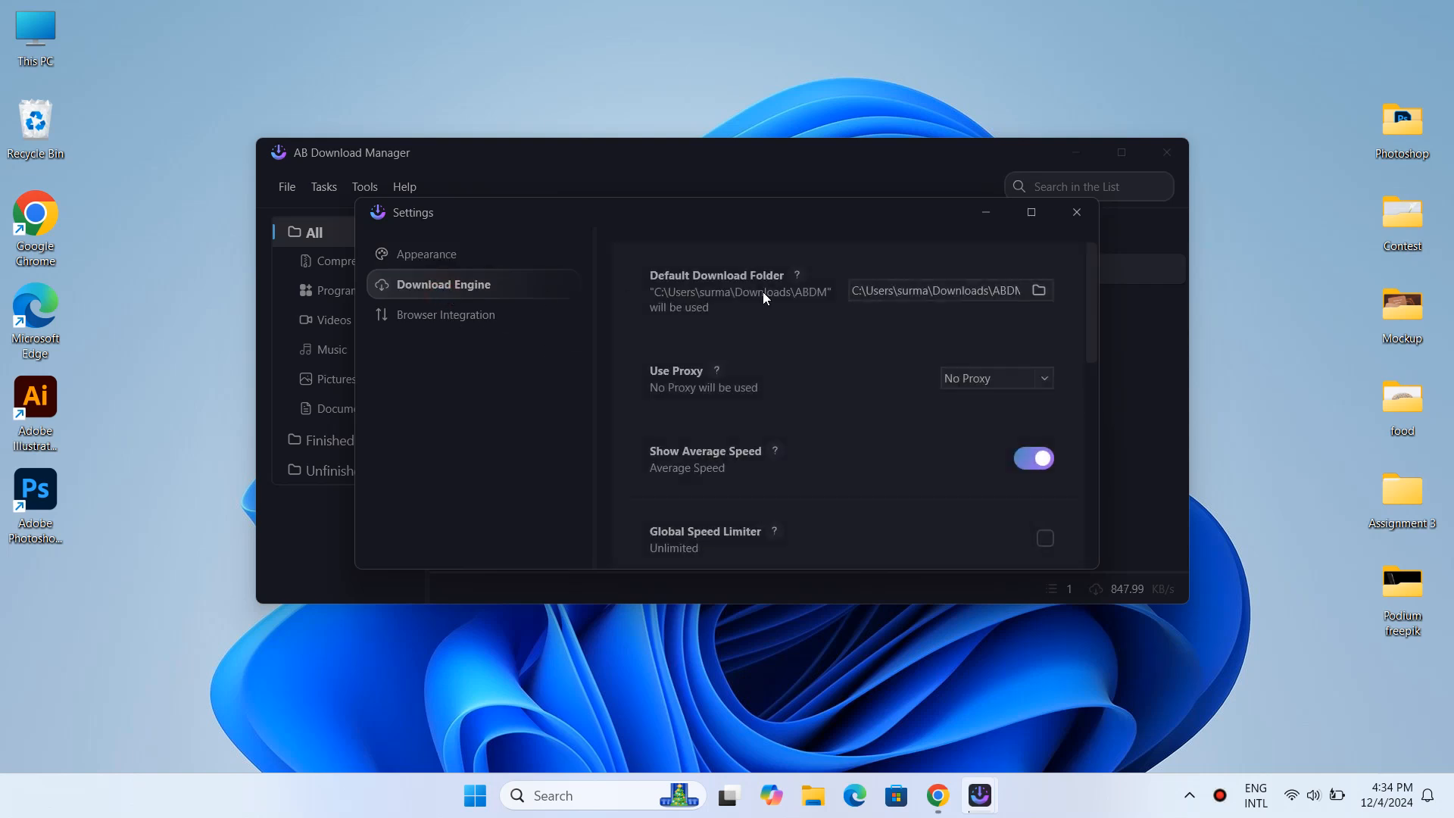
scroll("down", 3)
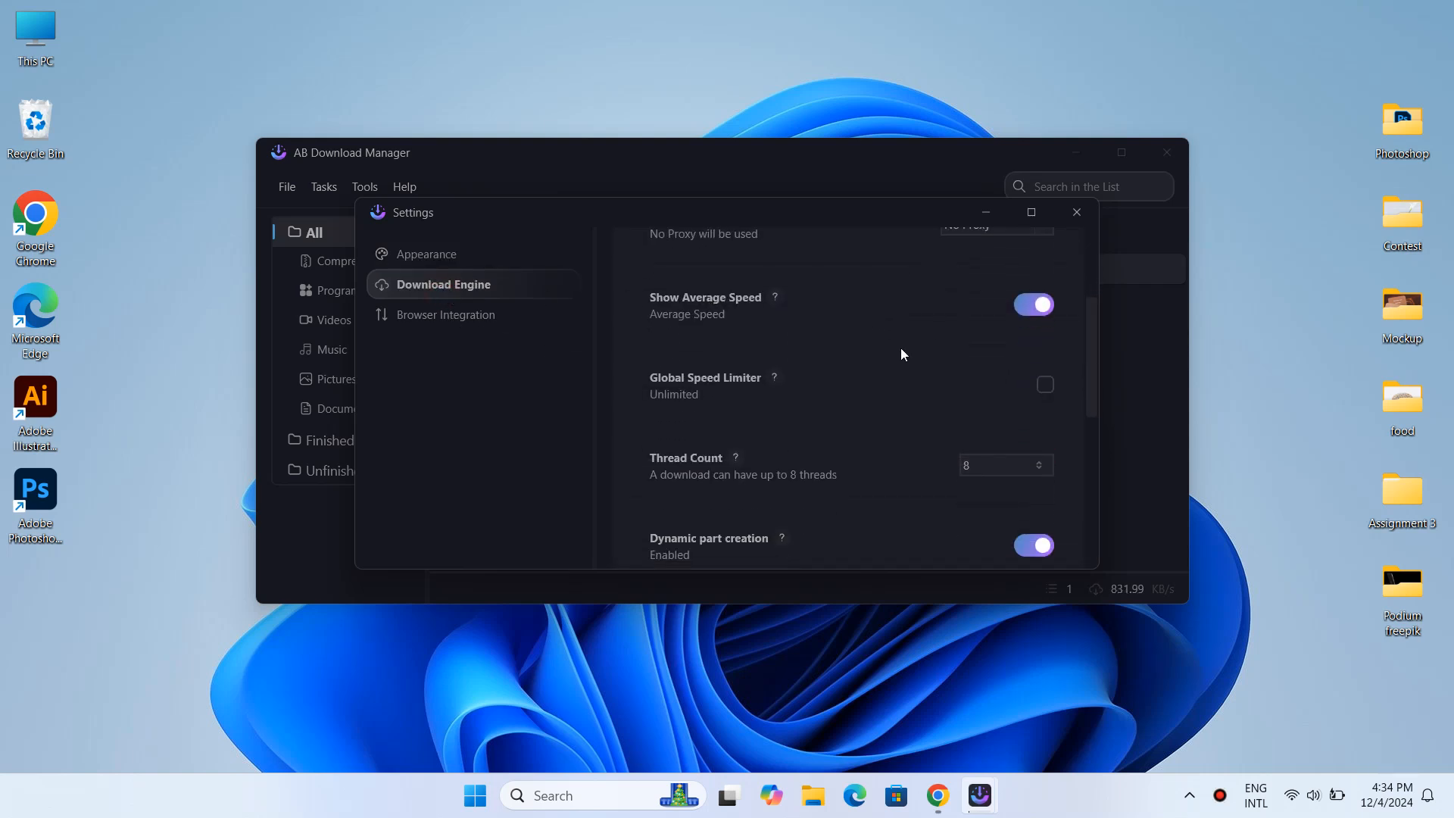
mouse_move(974, 334)
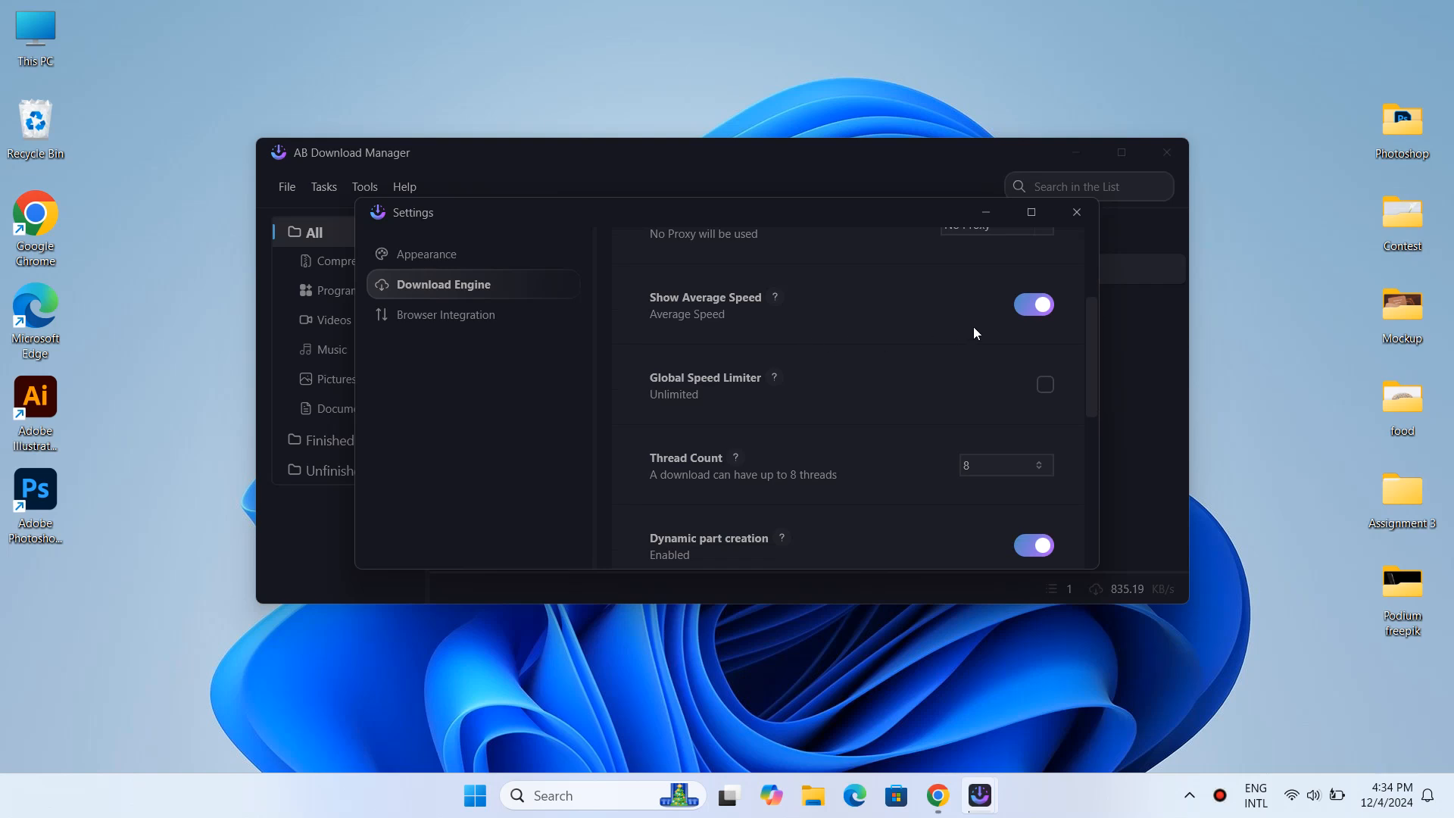
mouse_move(974, 382)
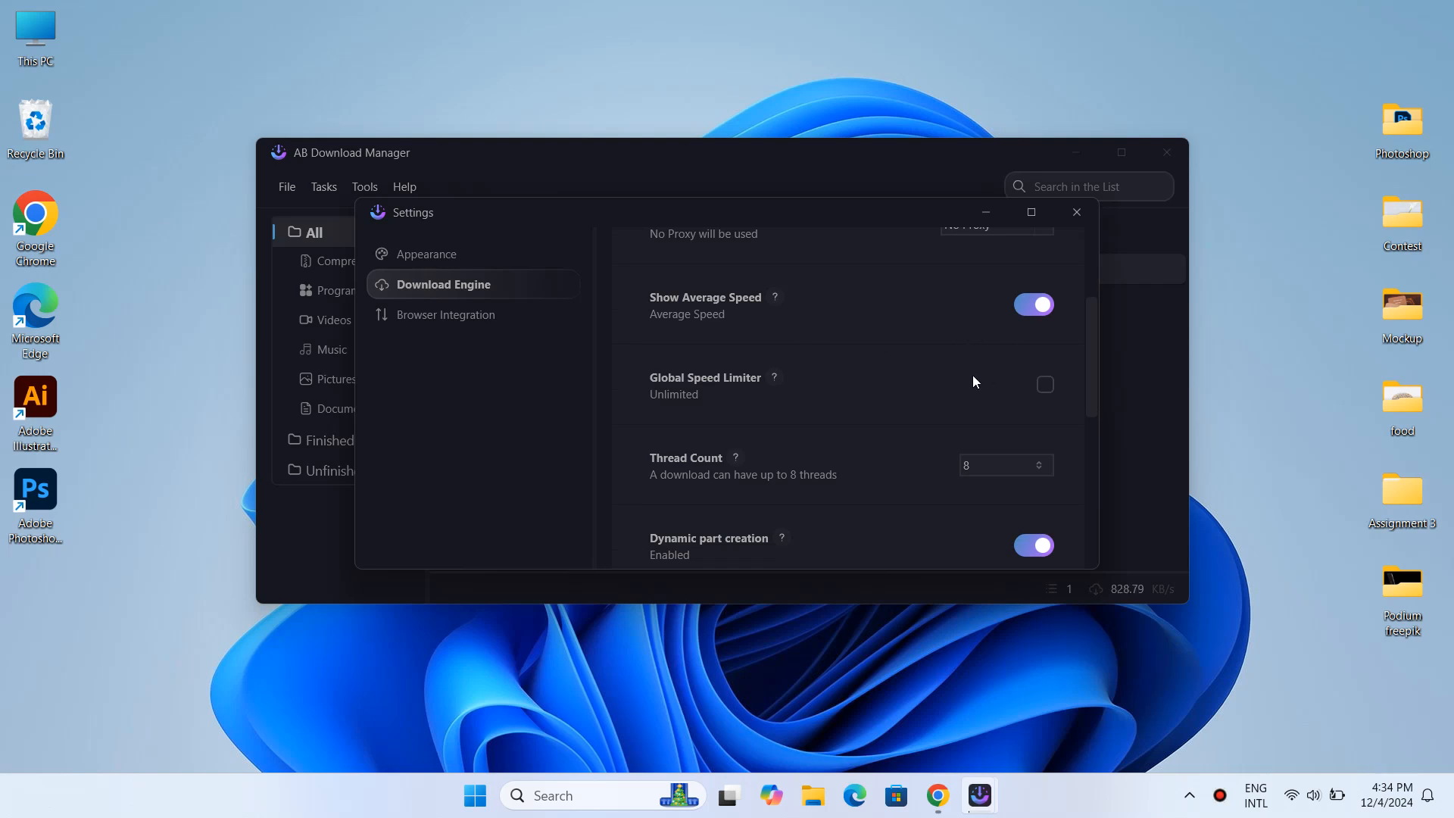
scroll("down", 3)
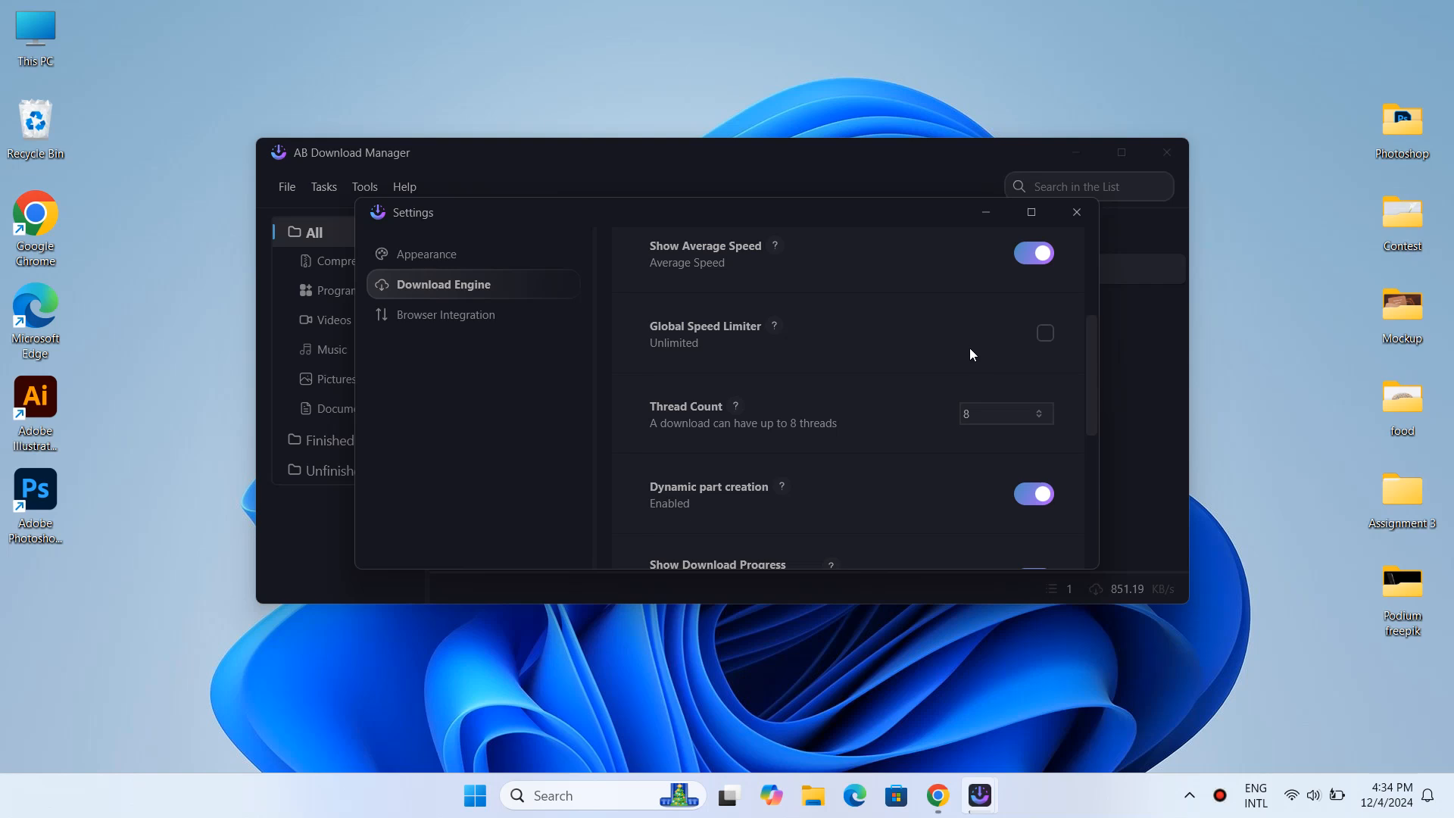
scroll("down", 3)
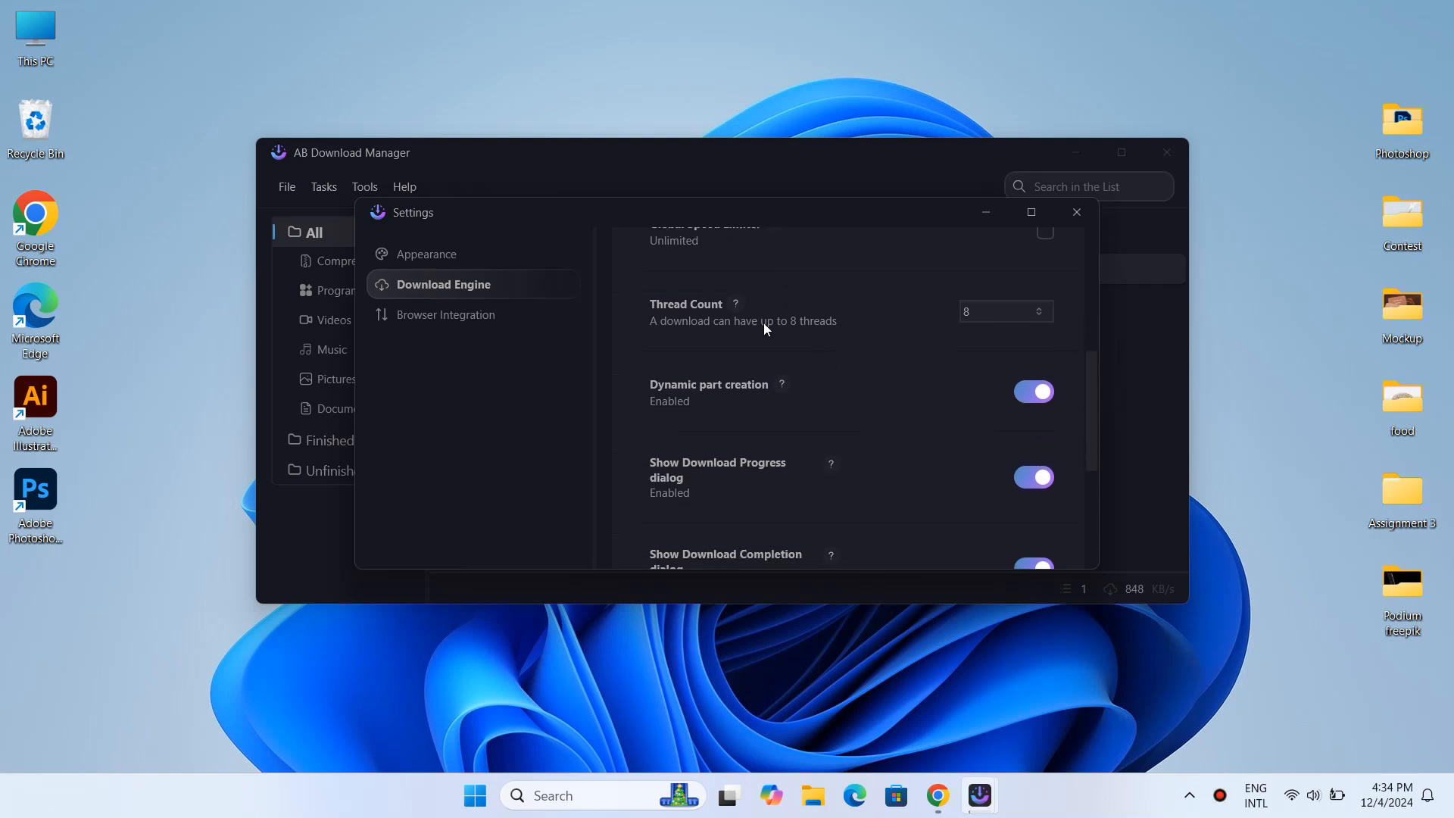
scroll("down", 3)
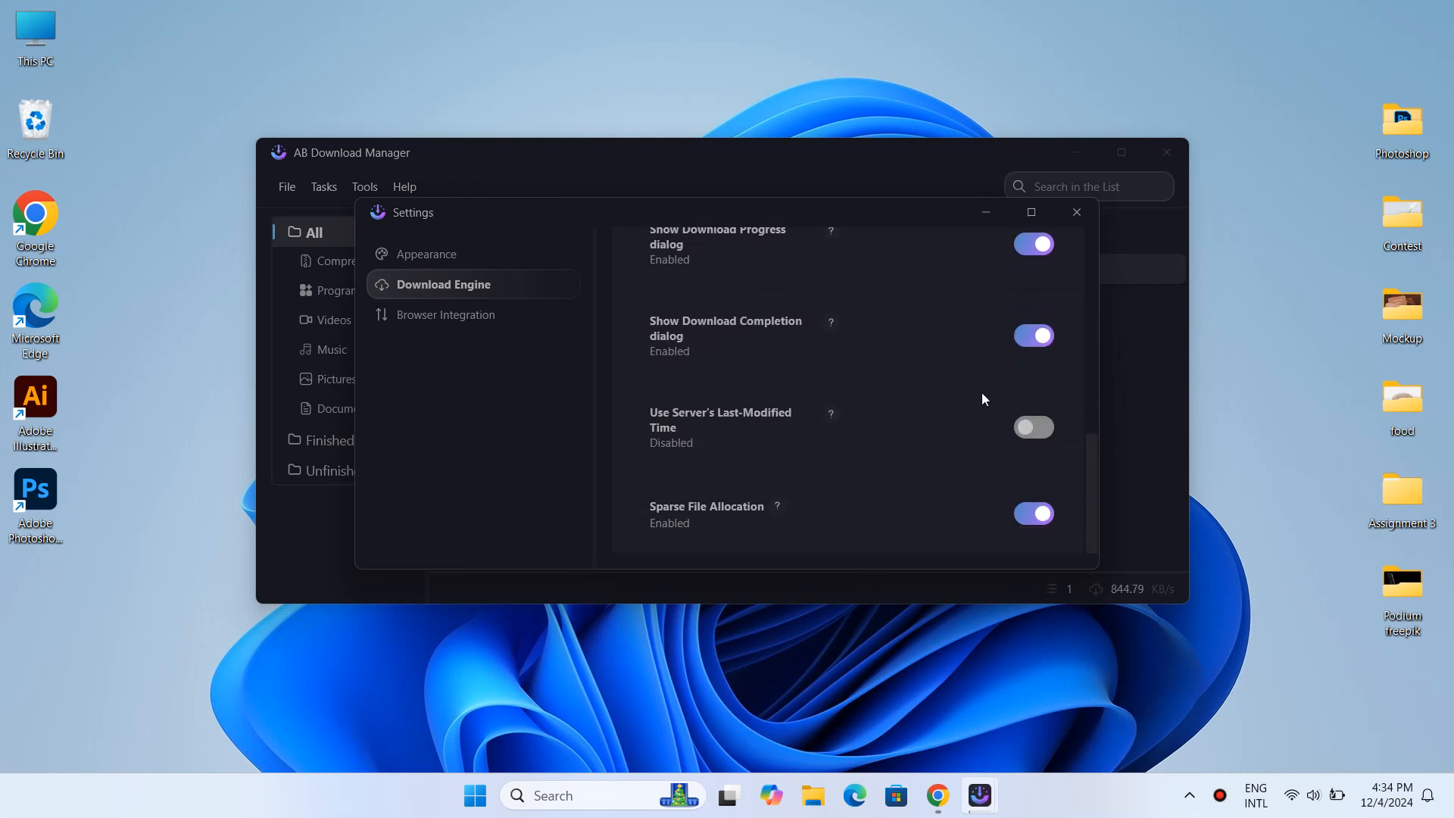
scroll("up", 3)
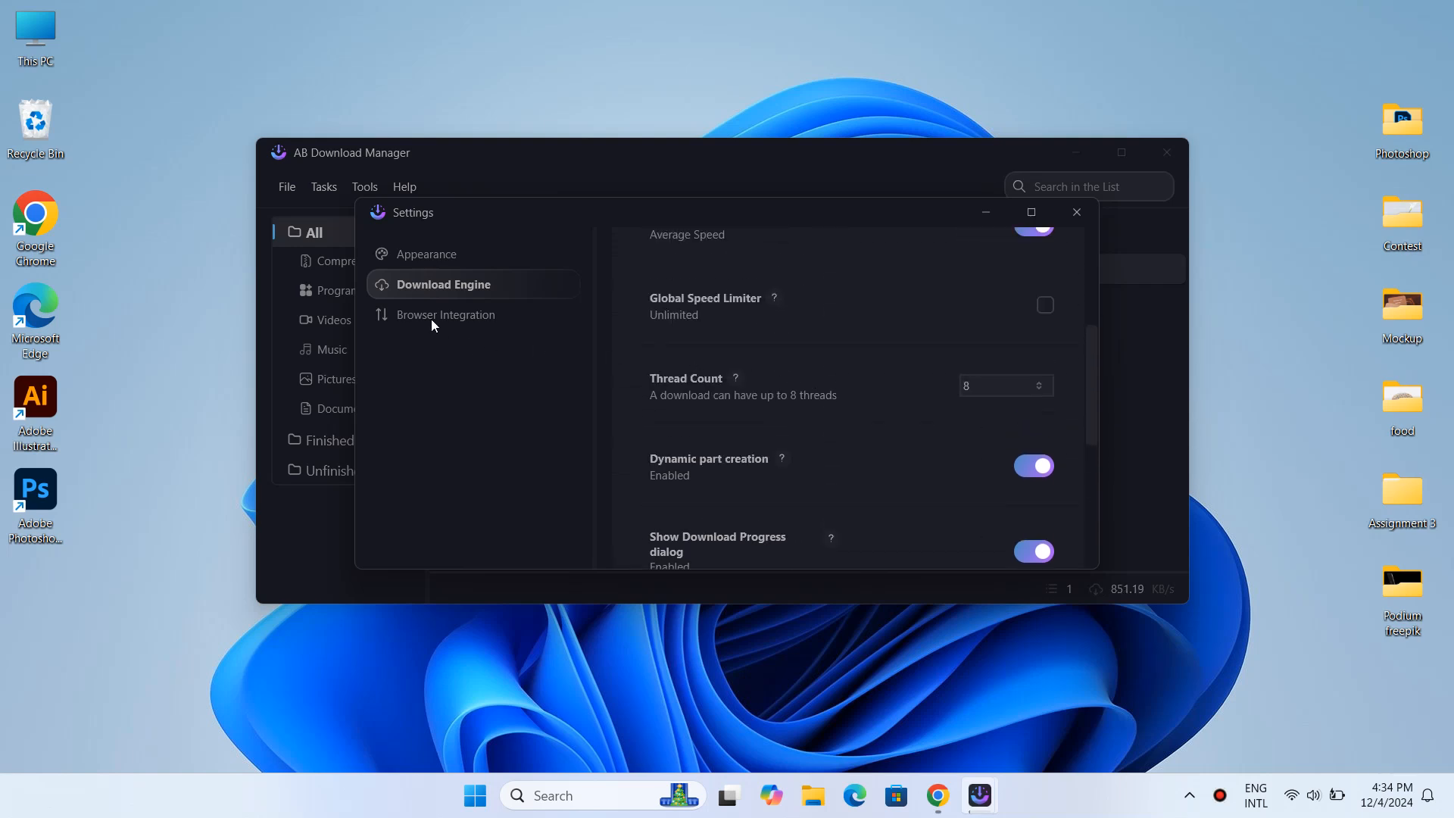
left_click(1076, 212)
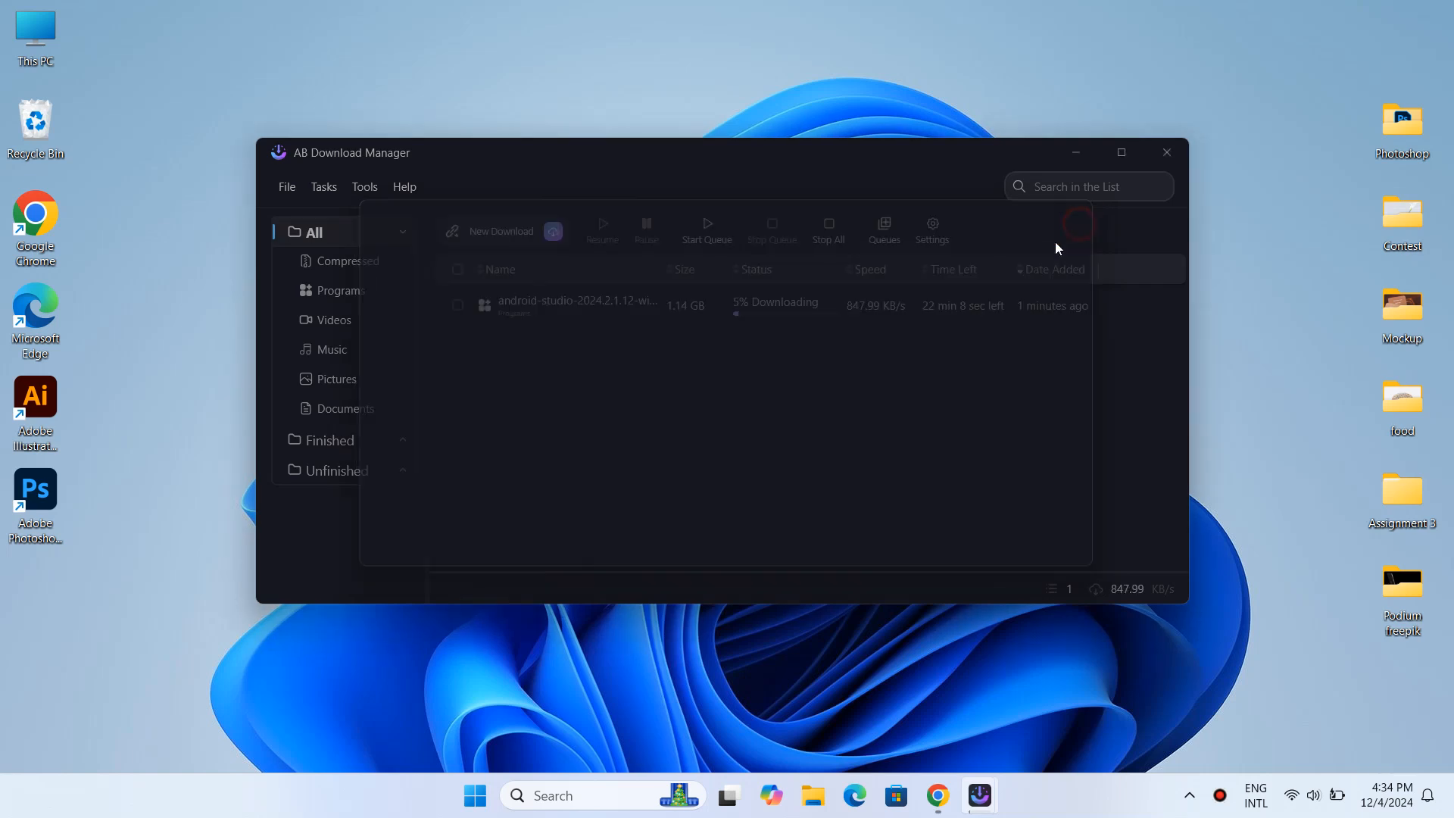